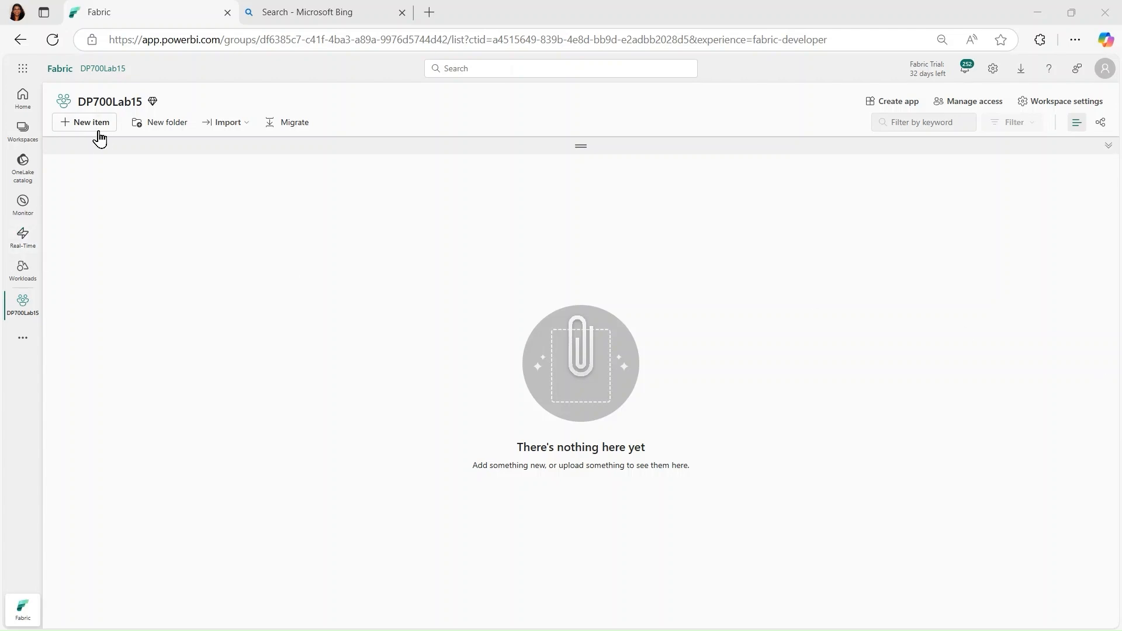
# Step: Create a Lakehouse item named LH2 from the Store data section of New item
pyautogui.click(84, 121)
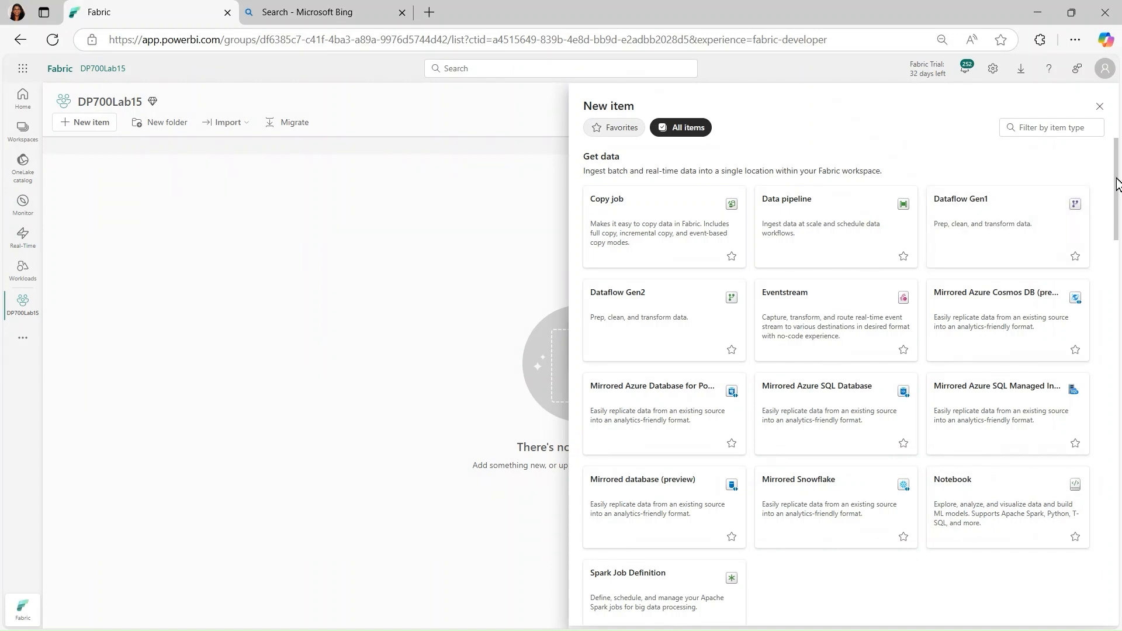
pyautogui.scroll(-3)
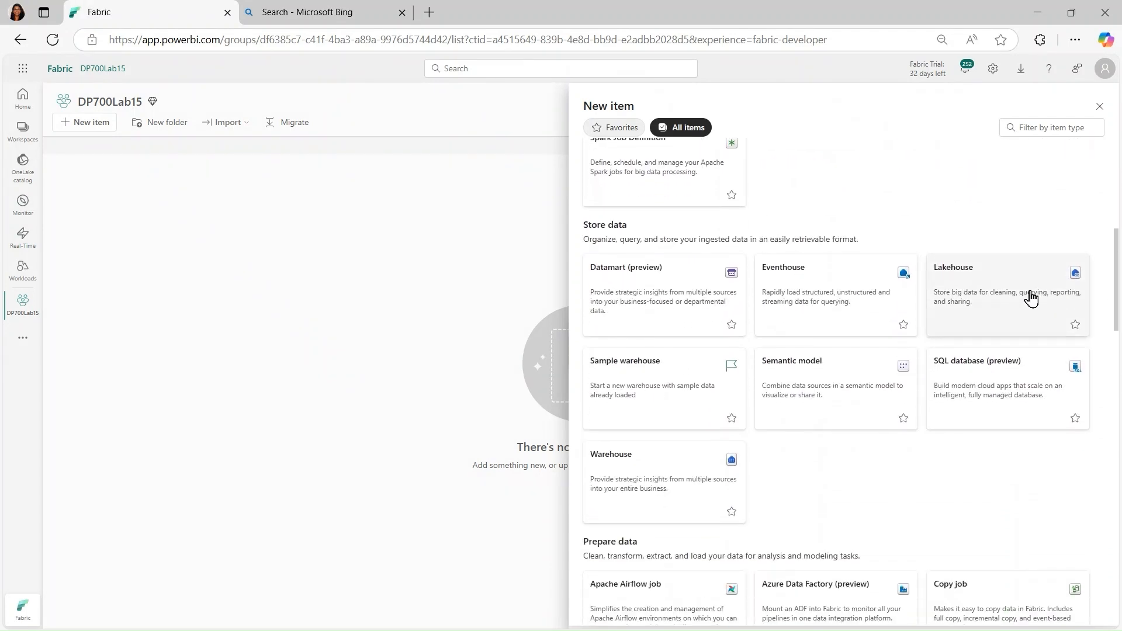
pyautogui.click(1005, 293)
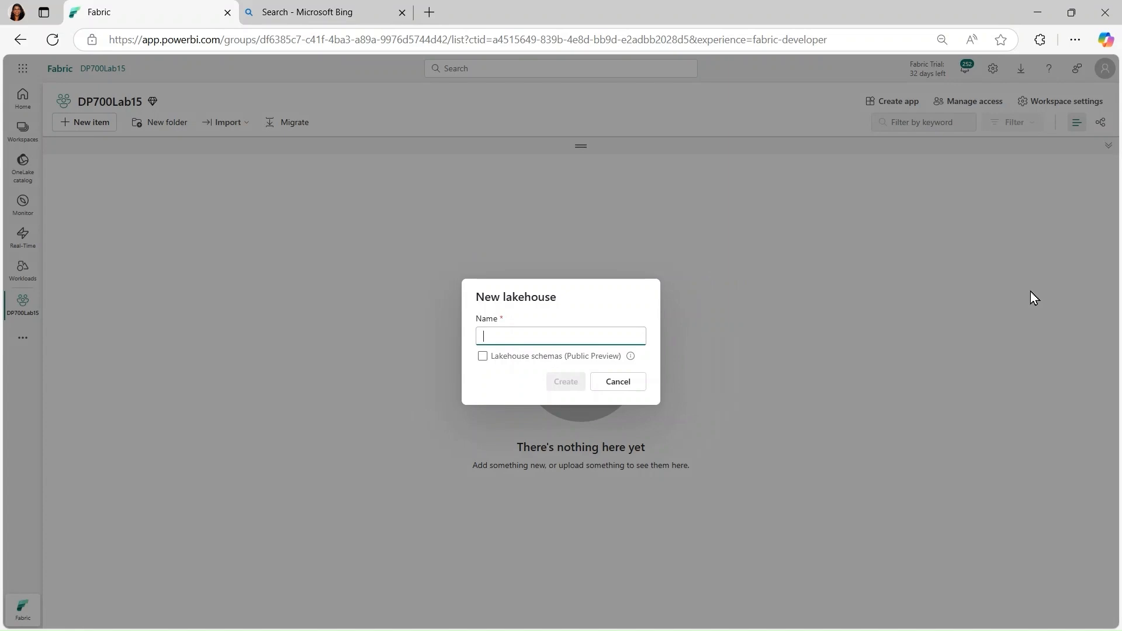
pyautogui.write('l')
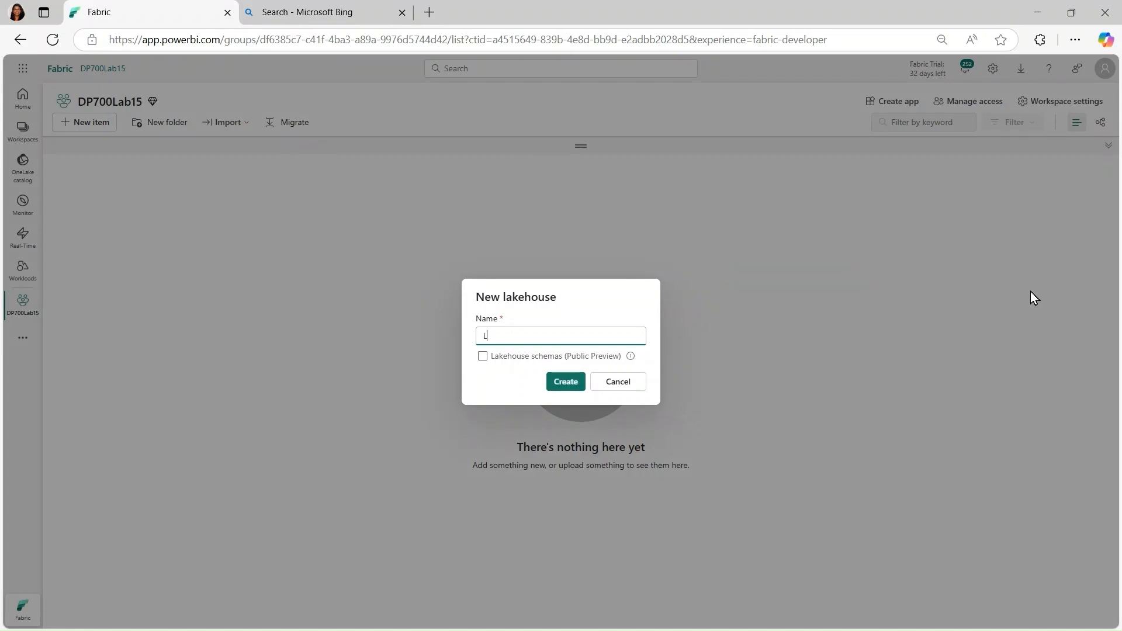
pyautogui.write('H2')
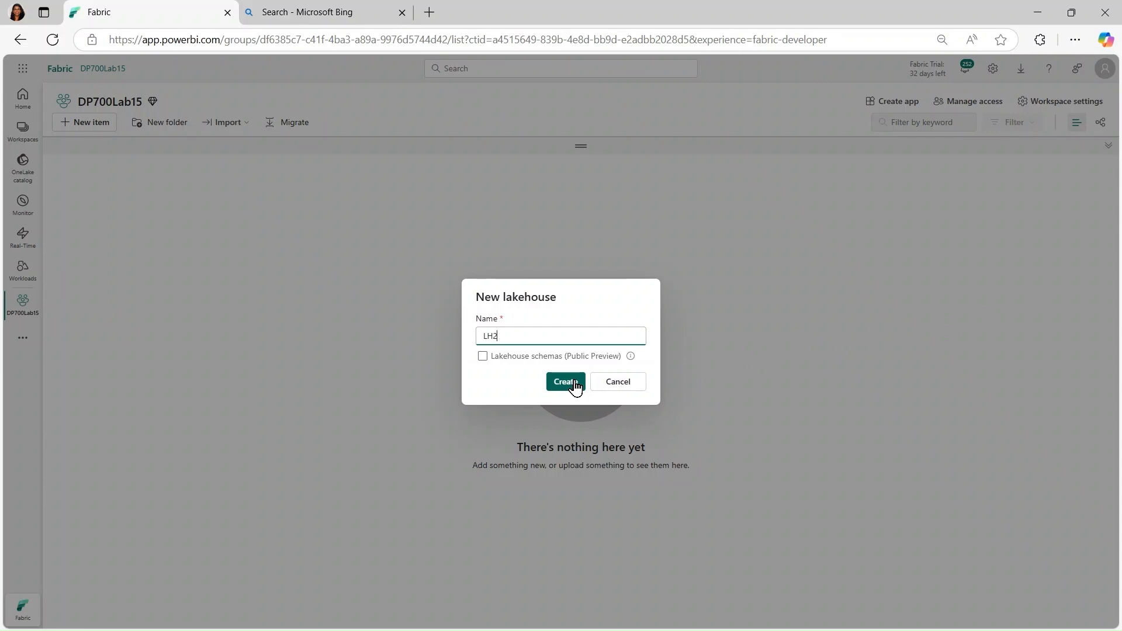
pyautogui.click(565, 382)
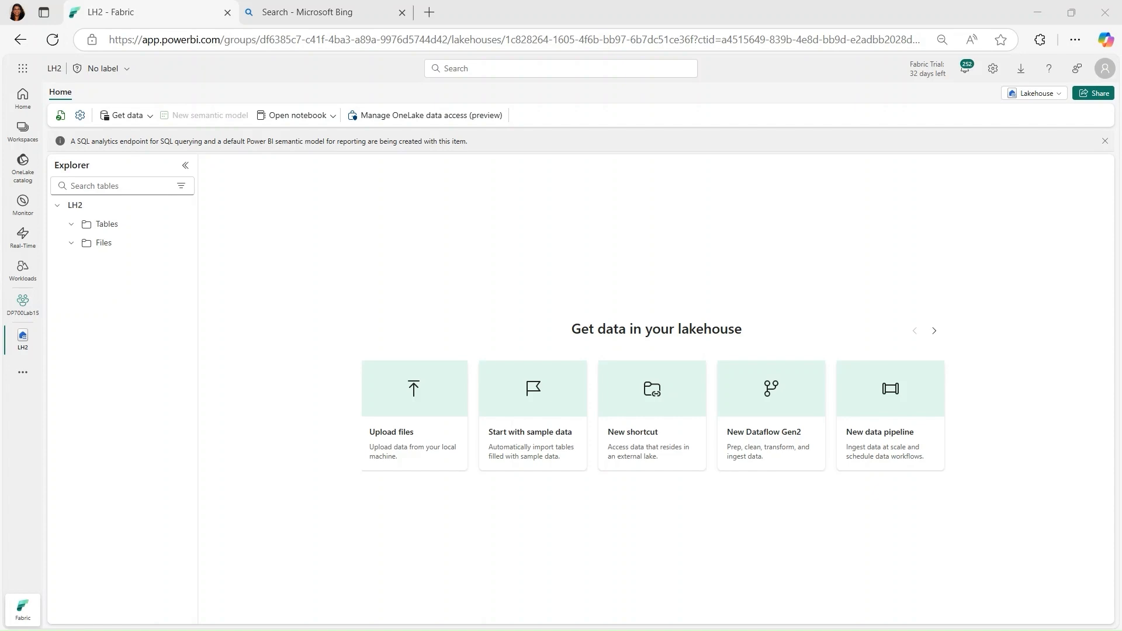
pyautogui.moveTo(760, 156)
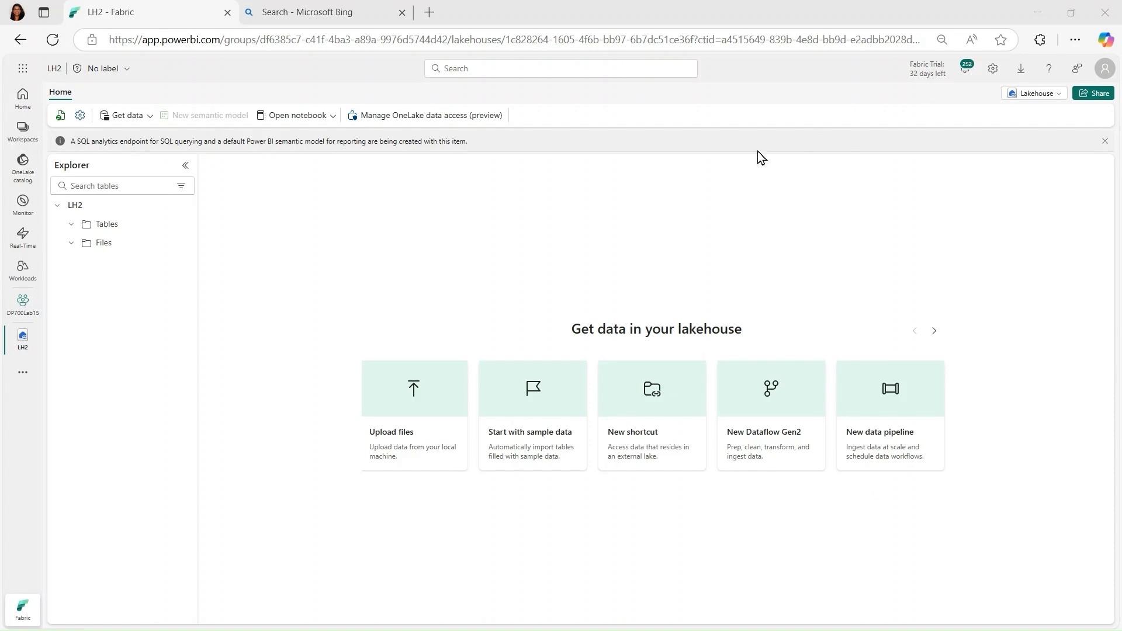
pyautogui.moveTo(761, 442)
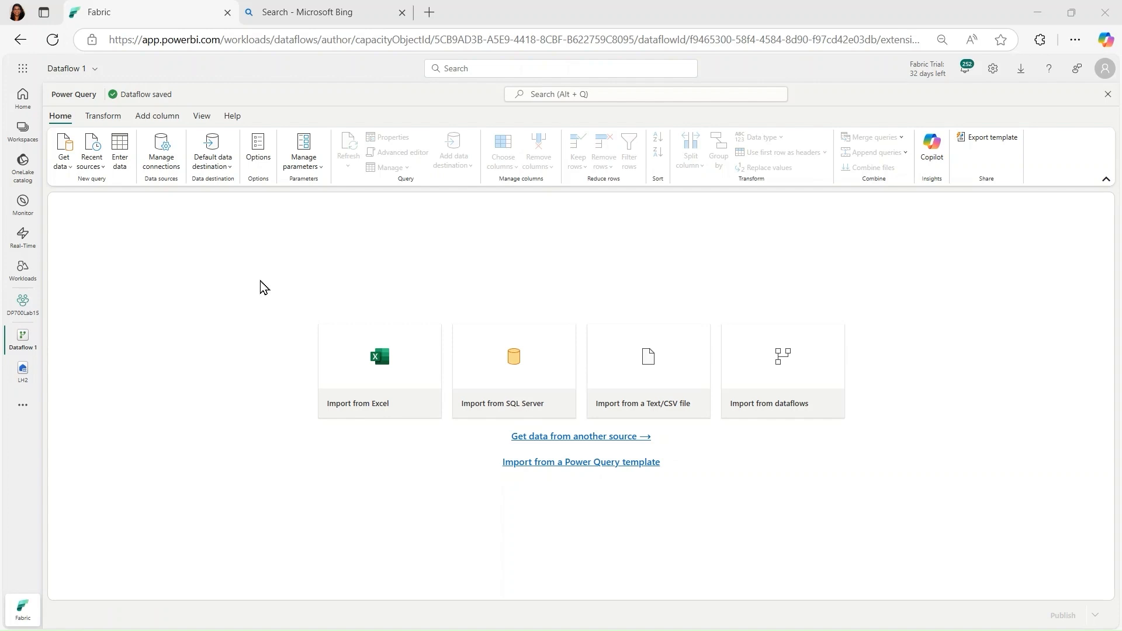
# Step: Rename the new Dataflow Gen2 to 'Receive Data'
pyautogui.click(71, 68)
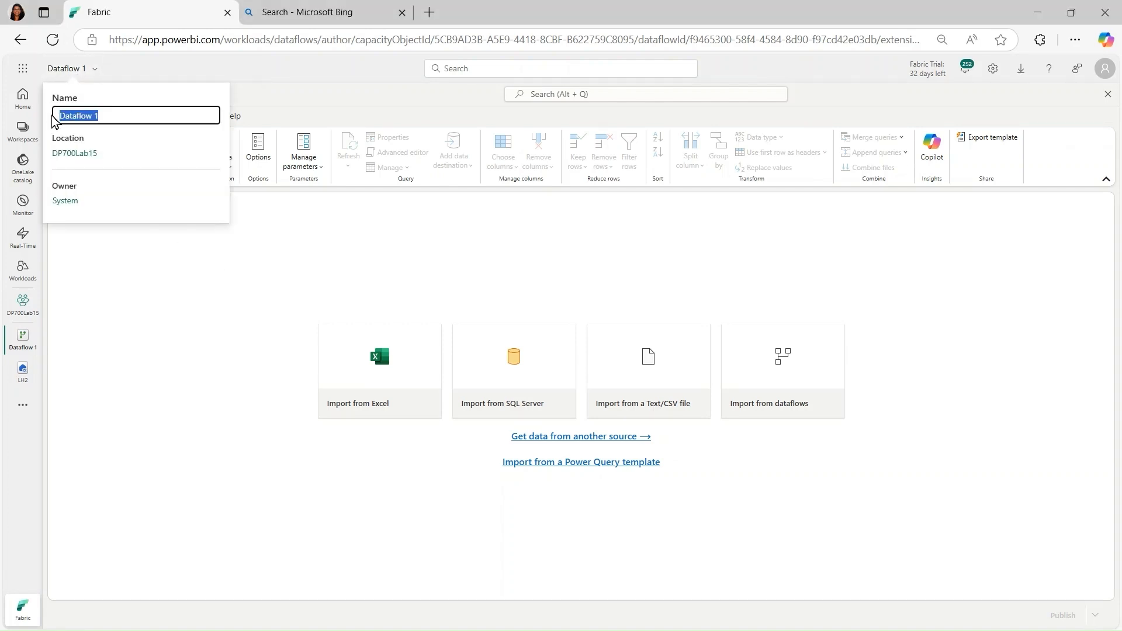
pyautogui.write('R')
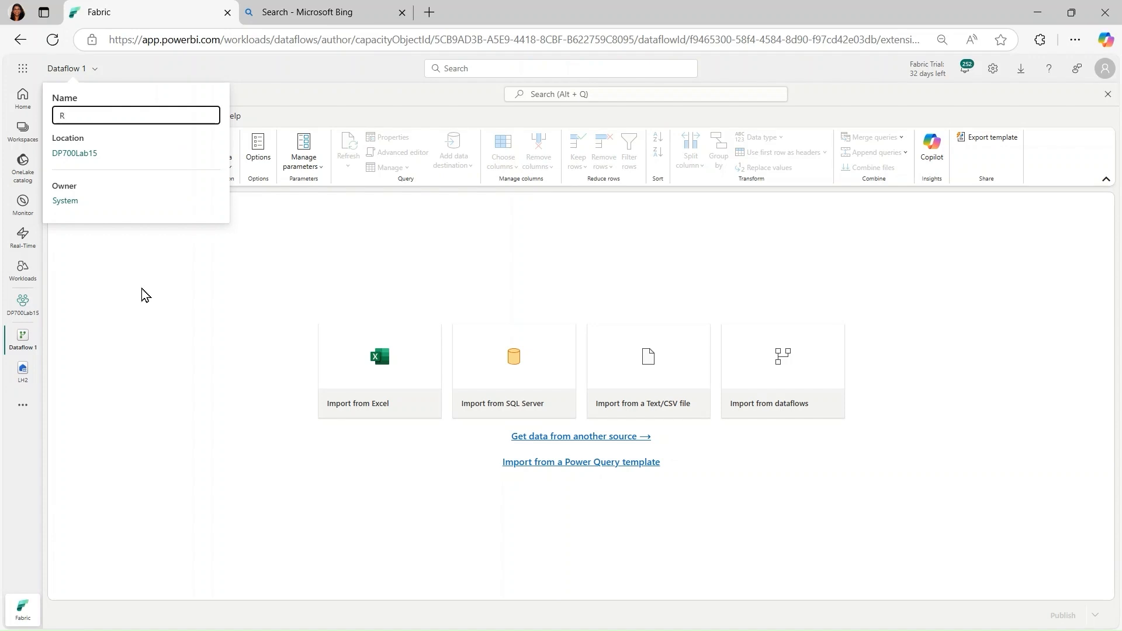
pyautogui.write('eceive Data')
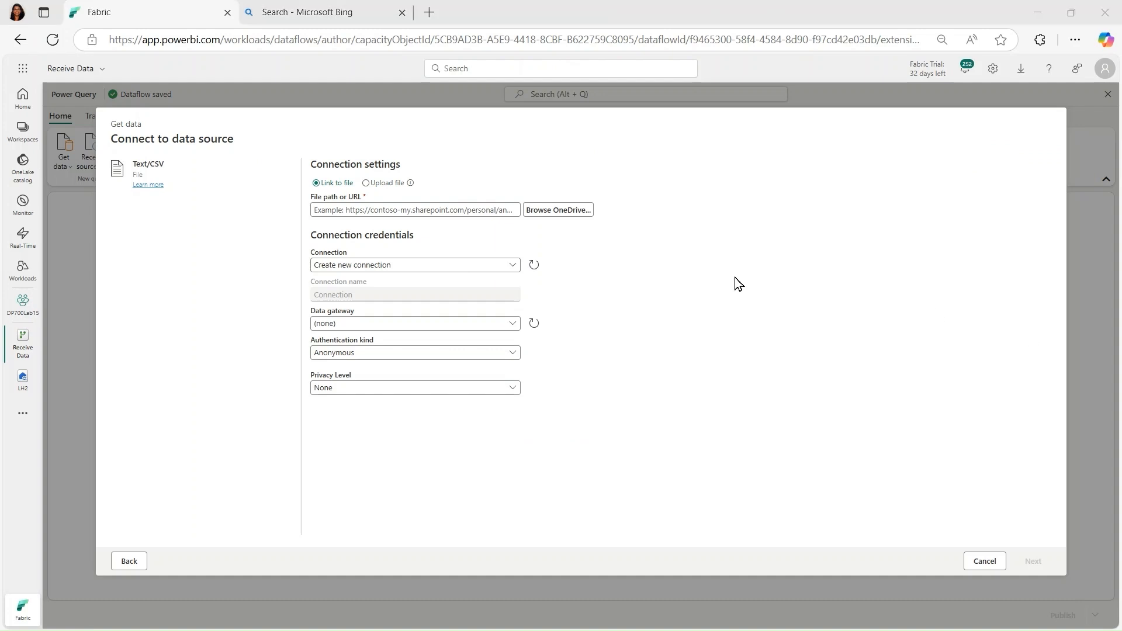
# Step: Enter the GitHub raw URL of products.csv as the file path
pyautogui.click(415, 209)
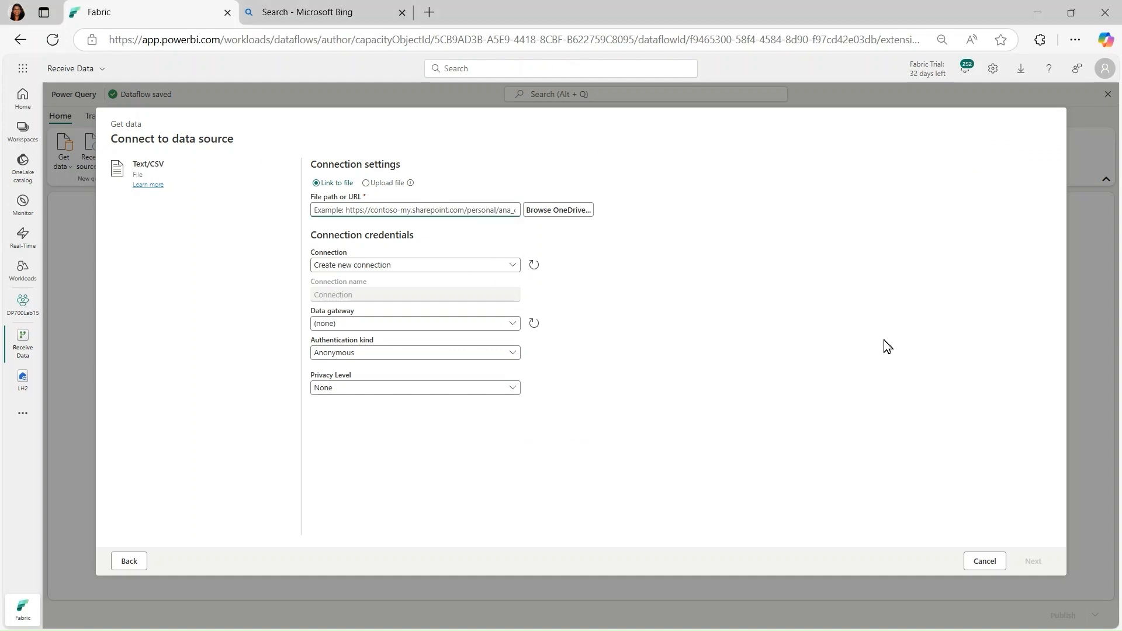
pyautogui.write('https://raw.githubusercontent.com/MicrosoftLearning/dp-data/main/products.csv')
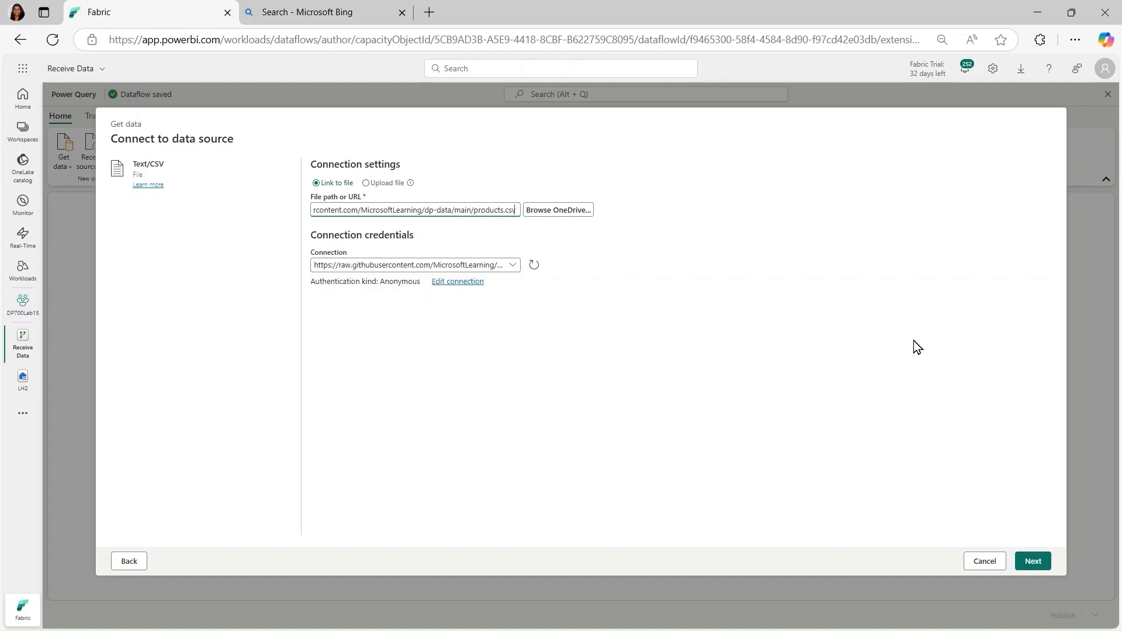
pyautogui.click(323, 12)
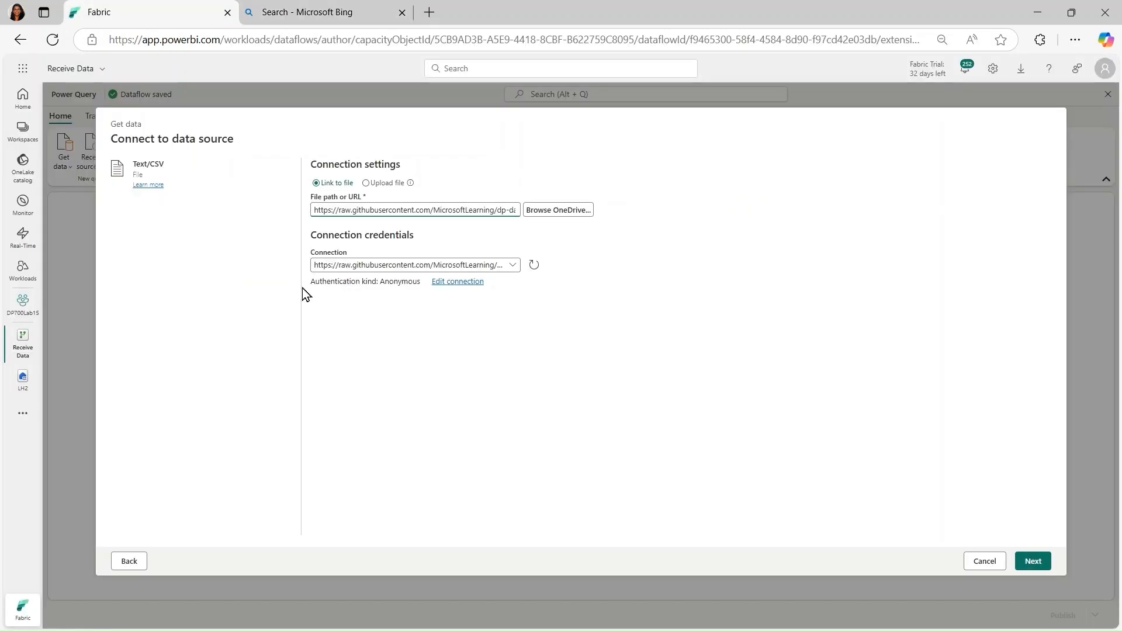
# Step: Reuse the existing GitHub content connection and create the products query
pyautogui.click(512, 264)
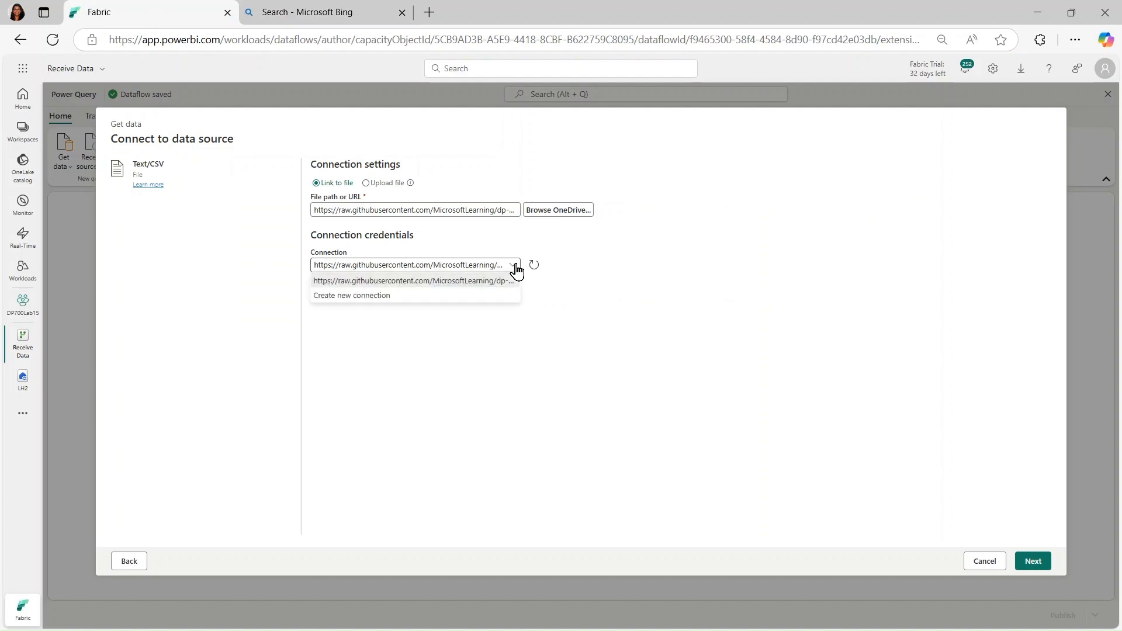
pyautogui.click(352, 294)
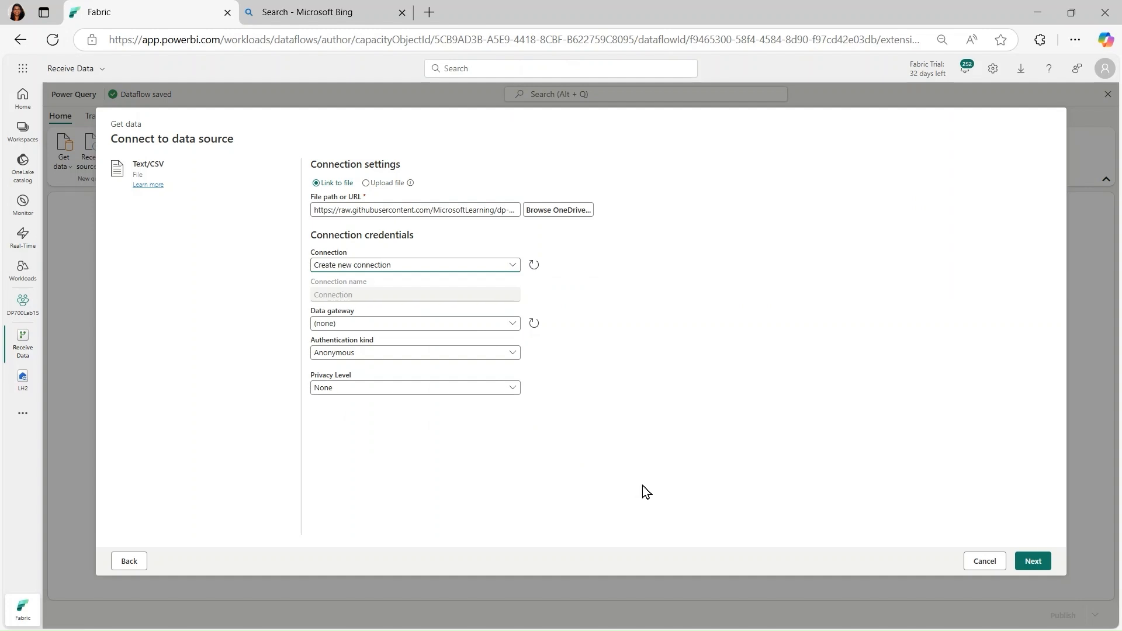
pyautogui.moveTo(590, 366)
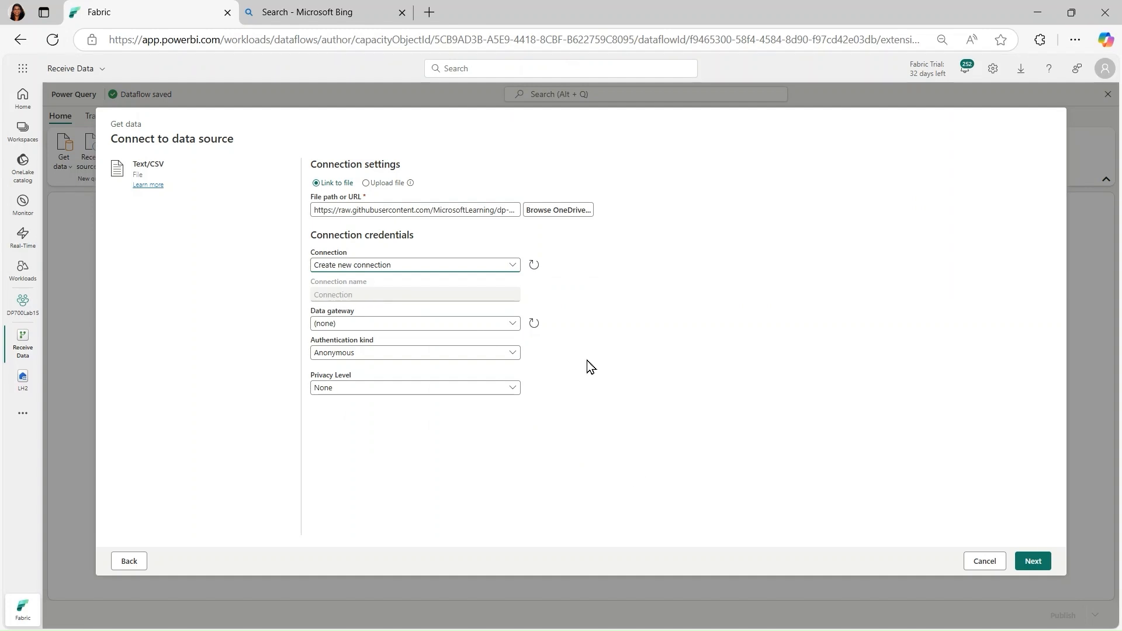
pyautogui.click(414, 264)
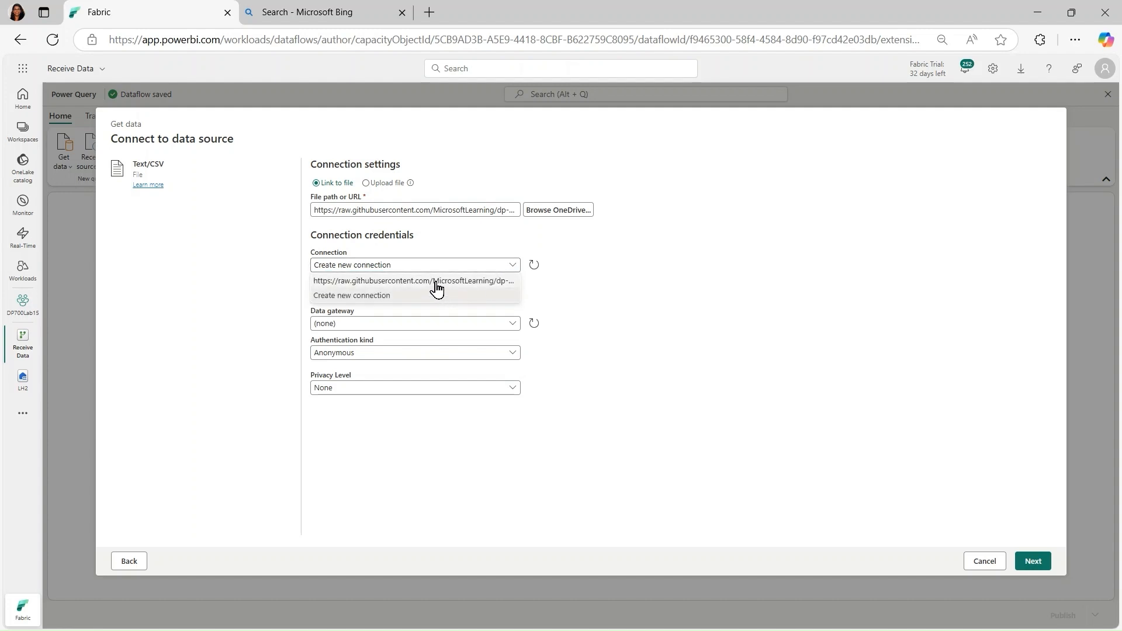
pyautogui.click(413, 281)
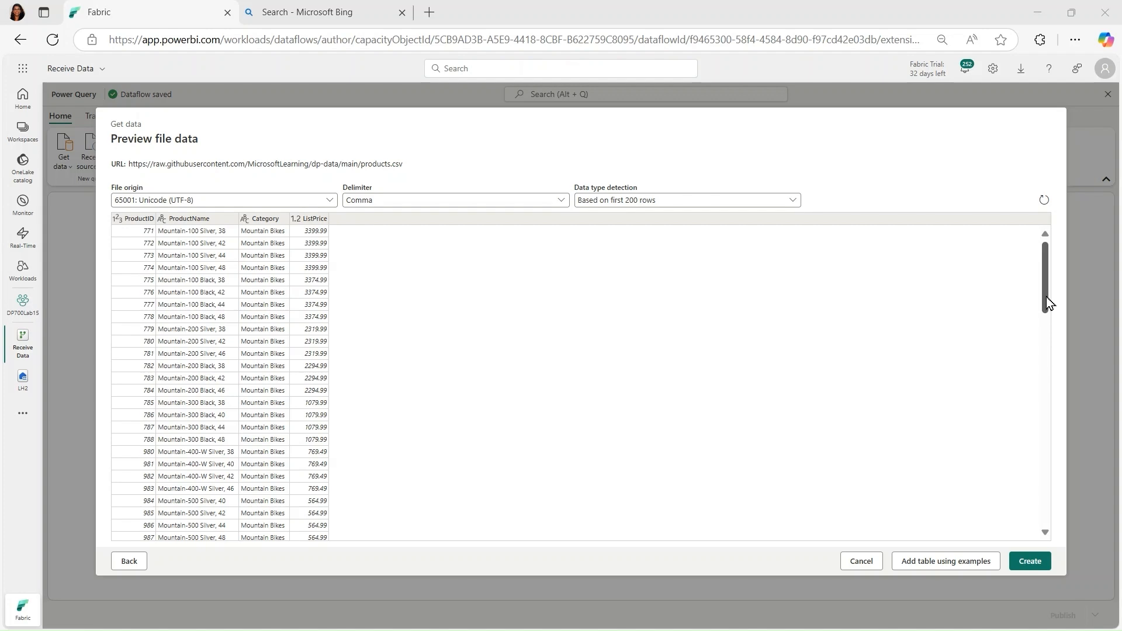
pyautogui.scroll(-3)
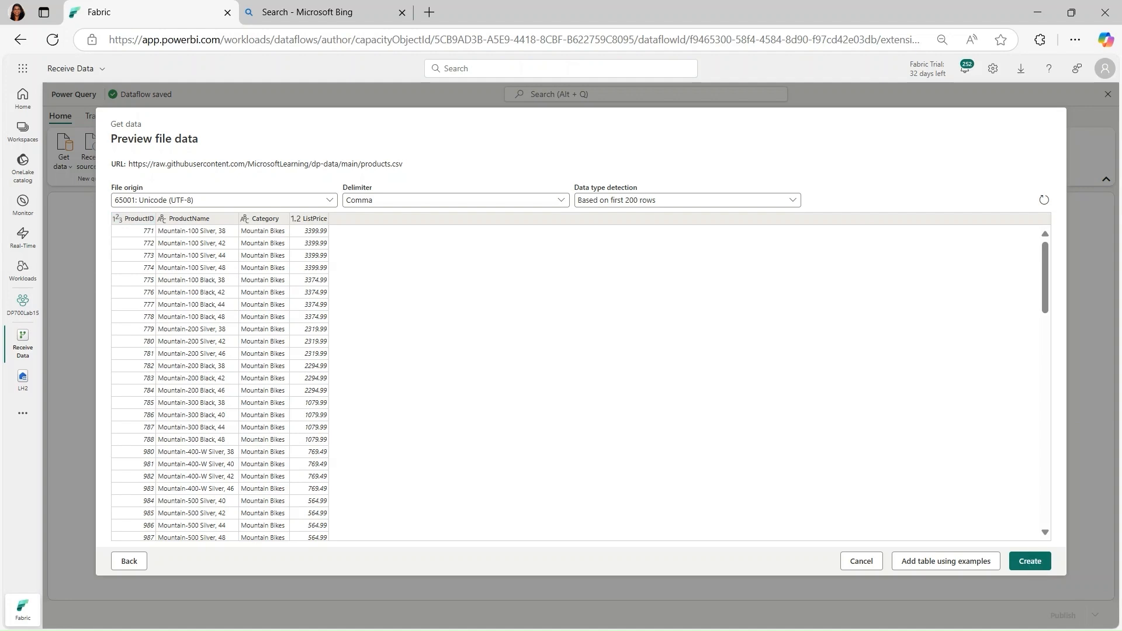
pyautogui.click(1030, 560)
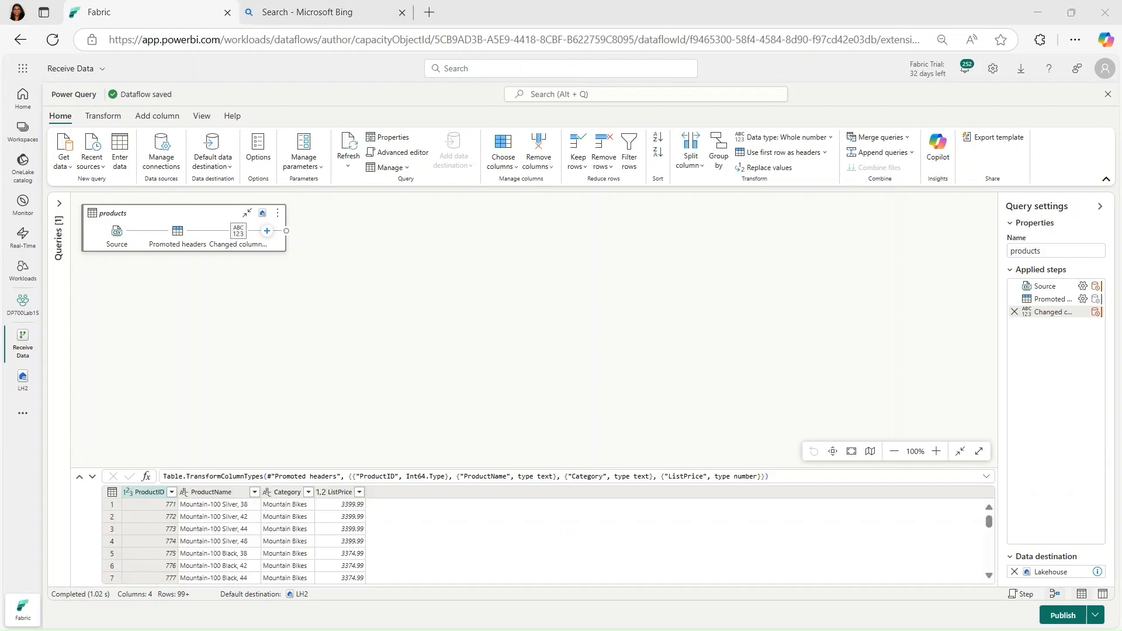
pyautogui.moveTo(823, 170)
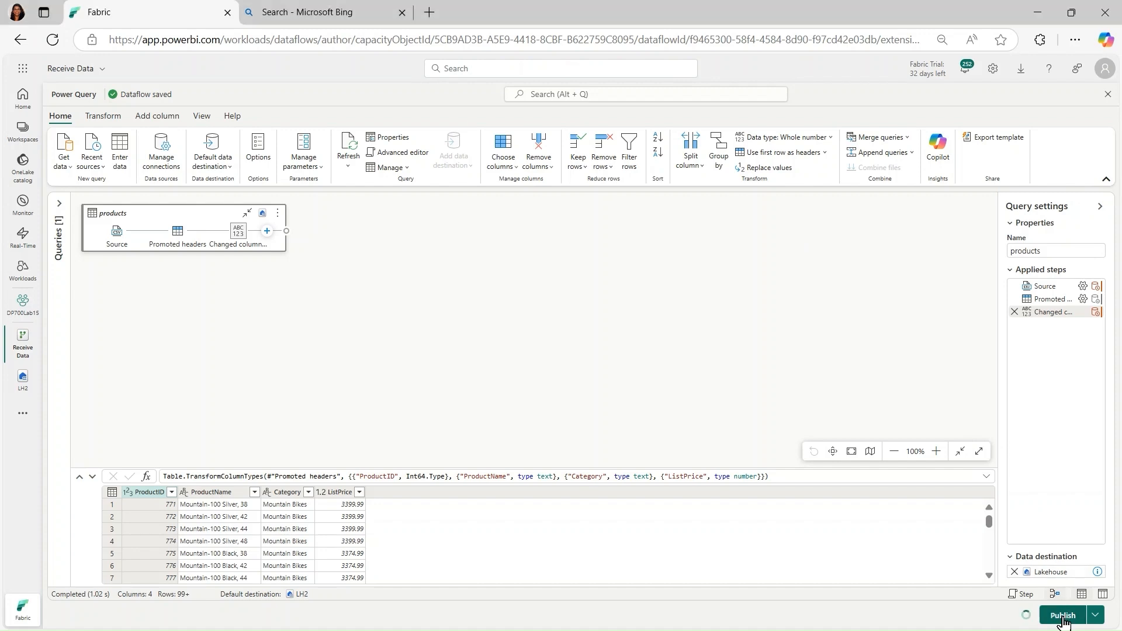
# Step: Publish the Receive Data dataflow from the Power Query editor
pyautogui.click(1062, 619)
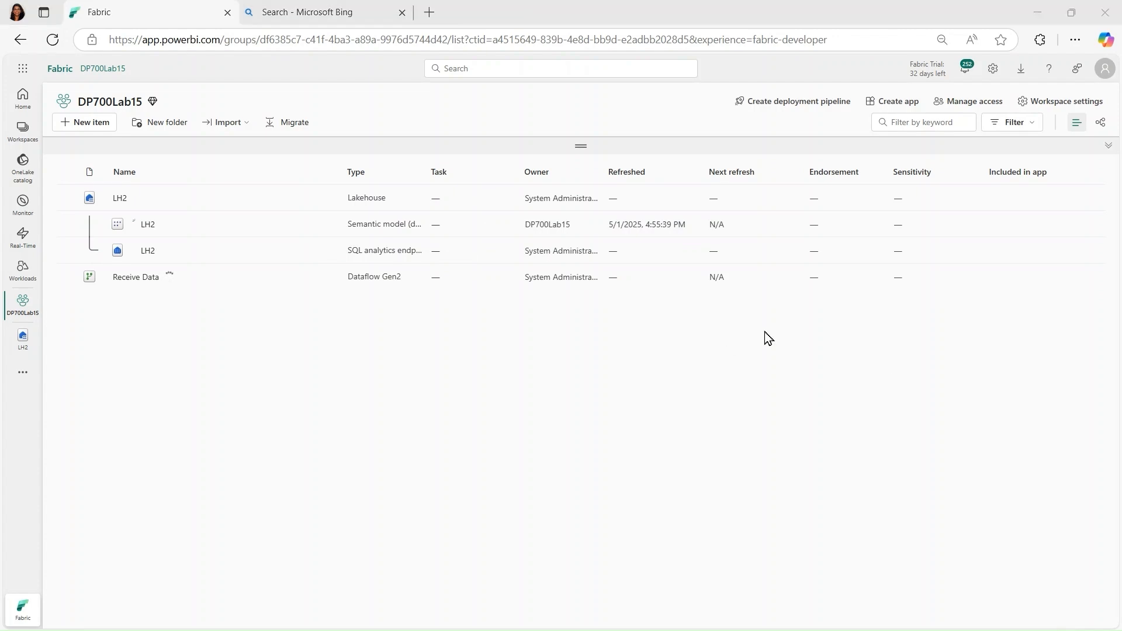
pyautogui.moveTo(22, 203)
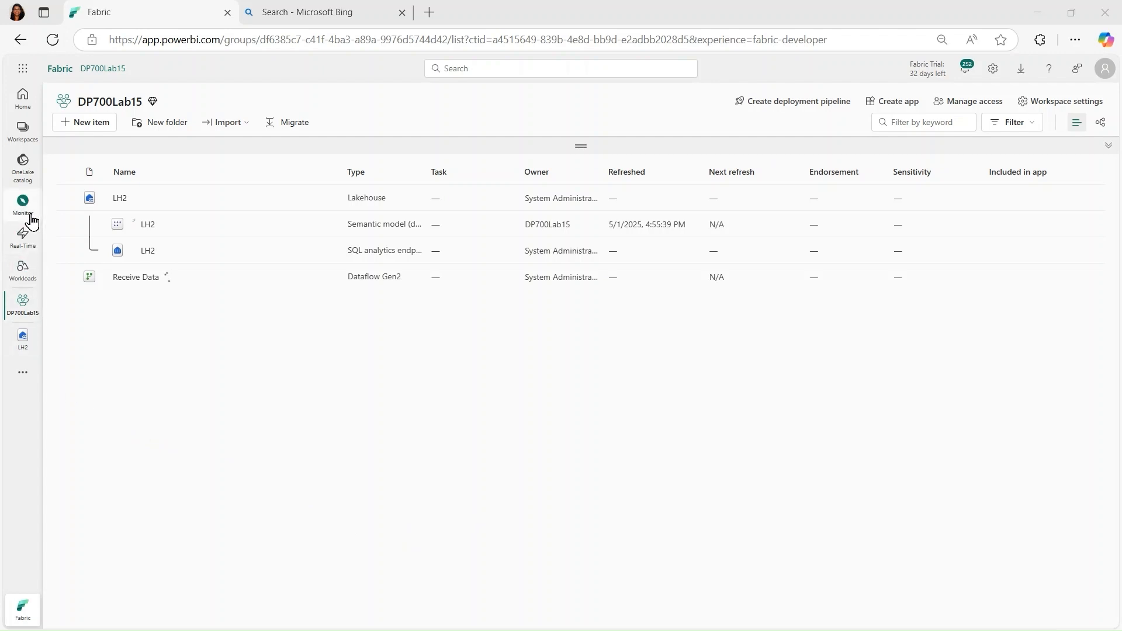
# Step: Go to Monitor hub and refresh the activity list several times for the new dataflow run
pyautogui.click(22, 204)
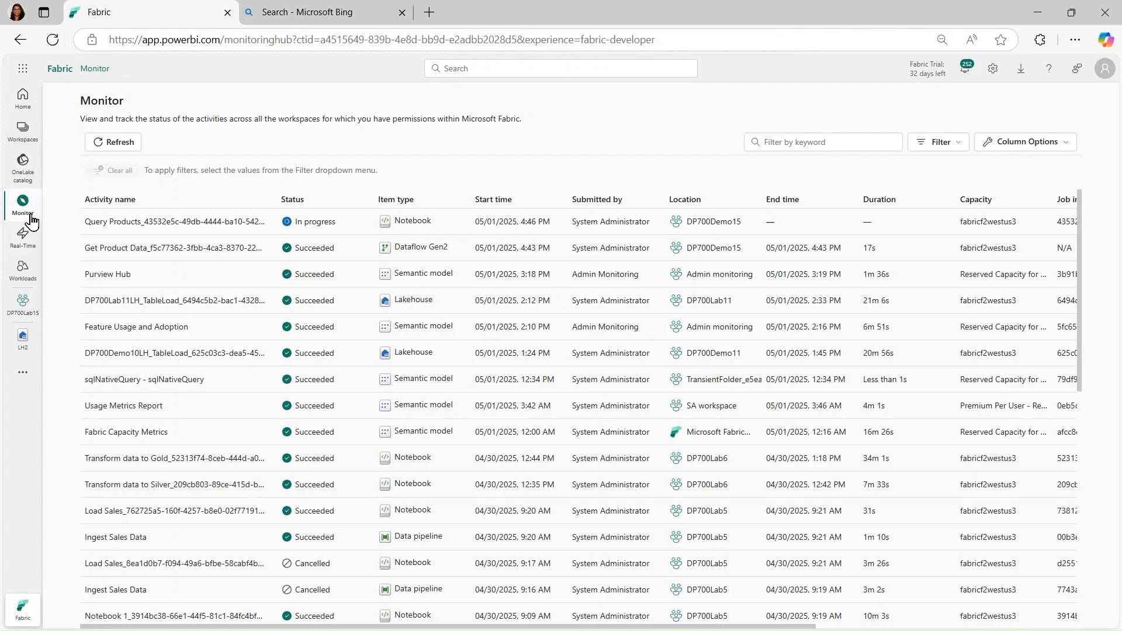
pyautogui.click(115, 142)
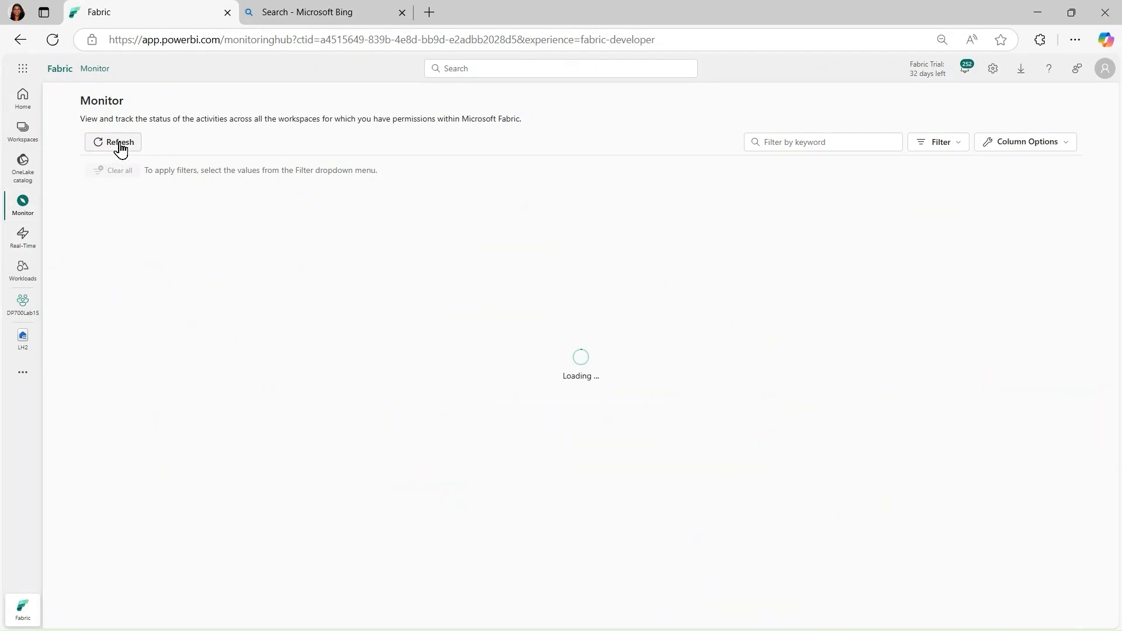
pyautogui.click(118, 141)
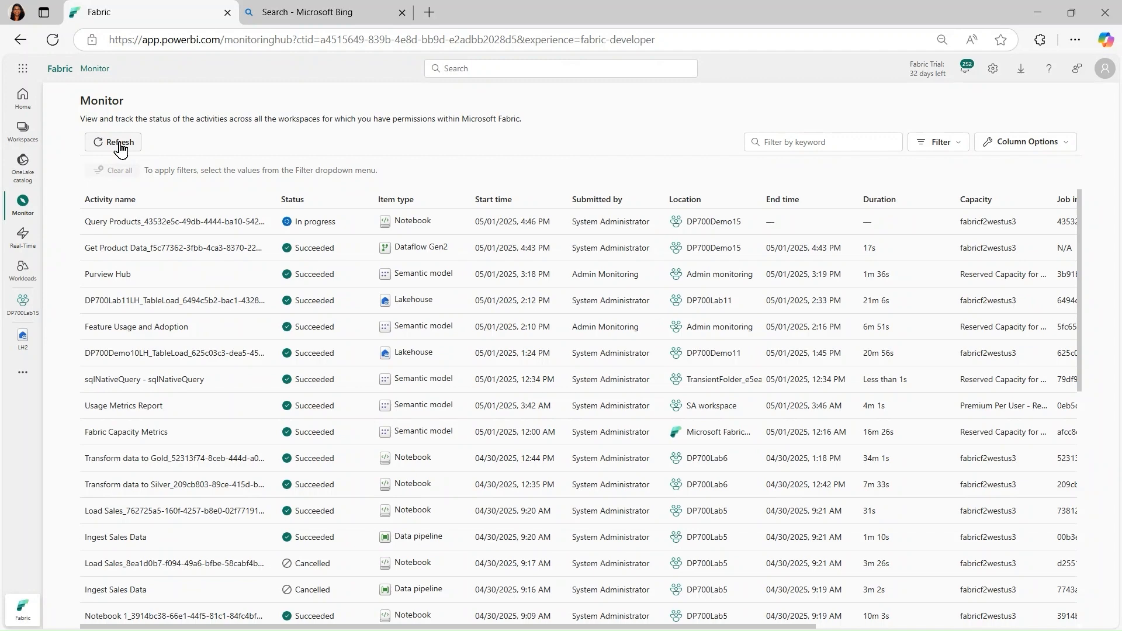
pyautogui.click(118, 141)
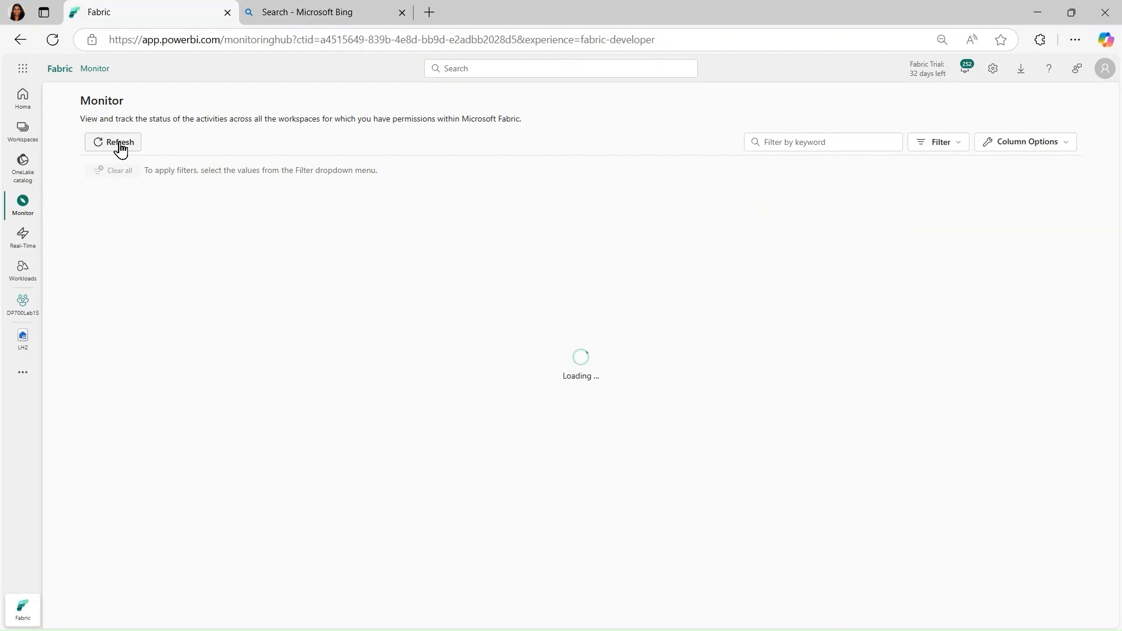
pyautogui.click(118, 142)
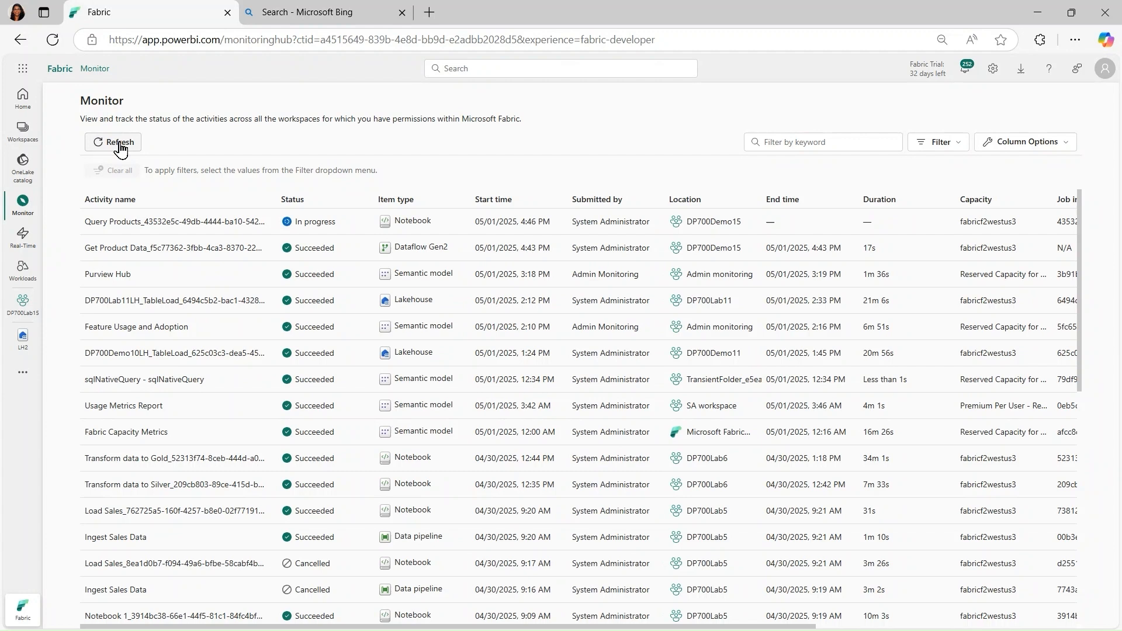
pyautogui.click(113, 142)
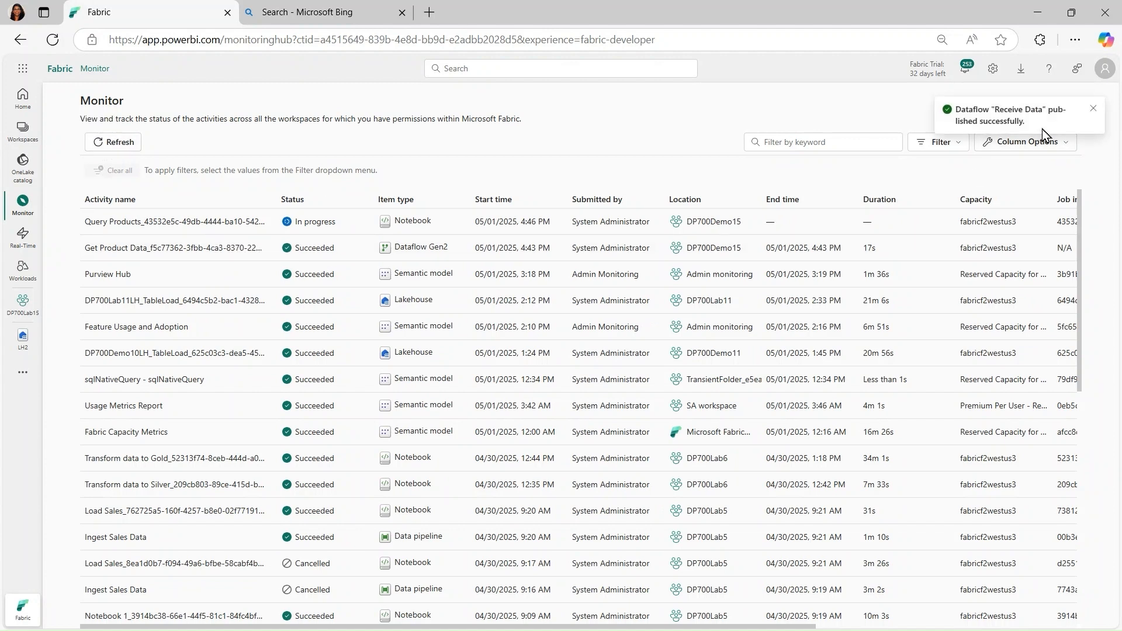
pyautogui.click(118, 142)
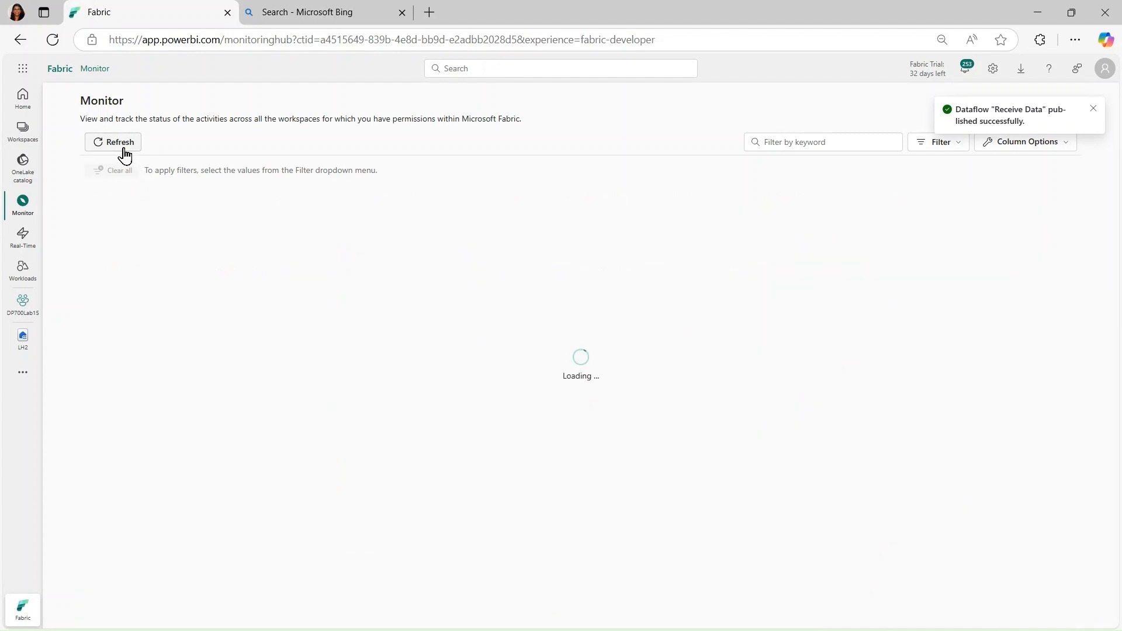
# Step: Keep refreshing Monitor hub until Receive Data shows Succeeded after 19 seconds
pyautogui.click(119, 141)
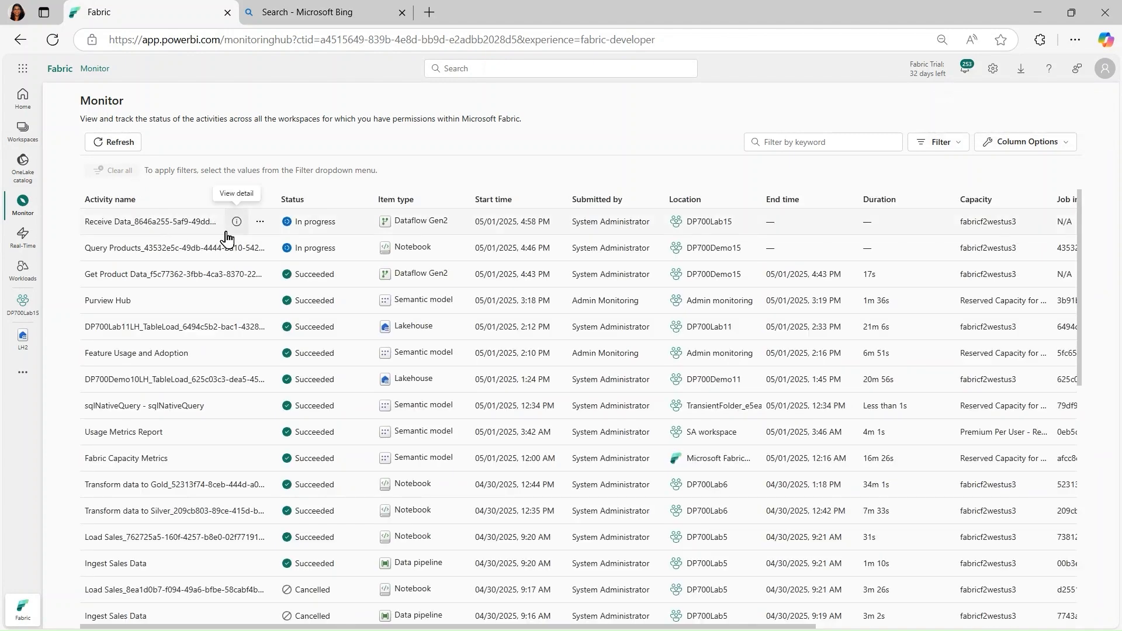
pyautogui.moveTo(572, 156)
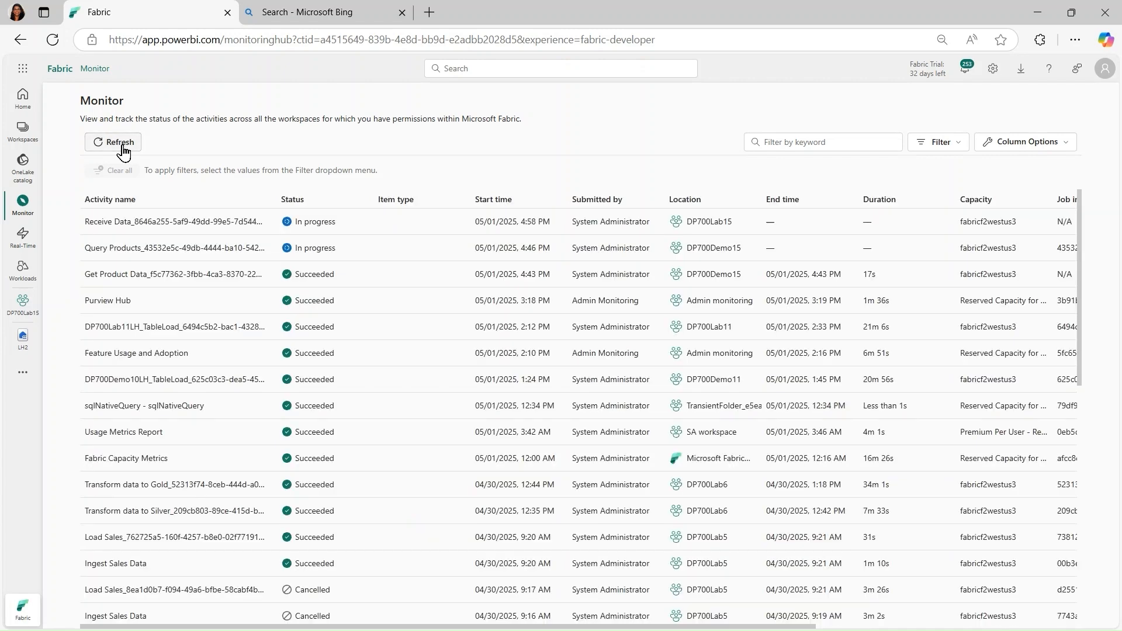
pyautogui.click(112, 142)
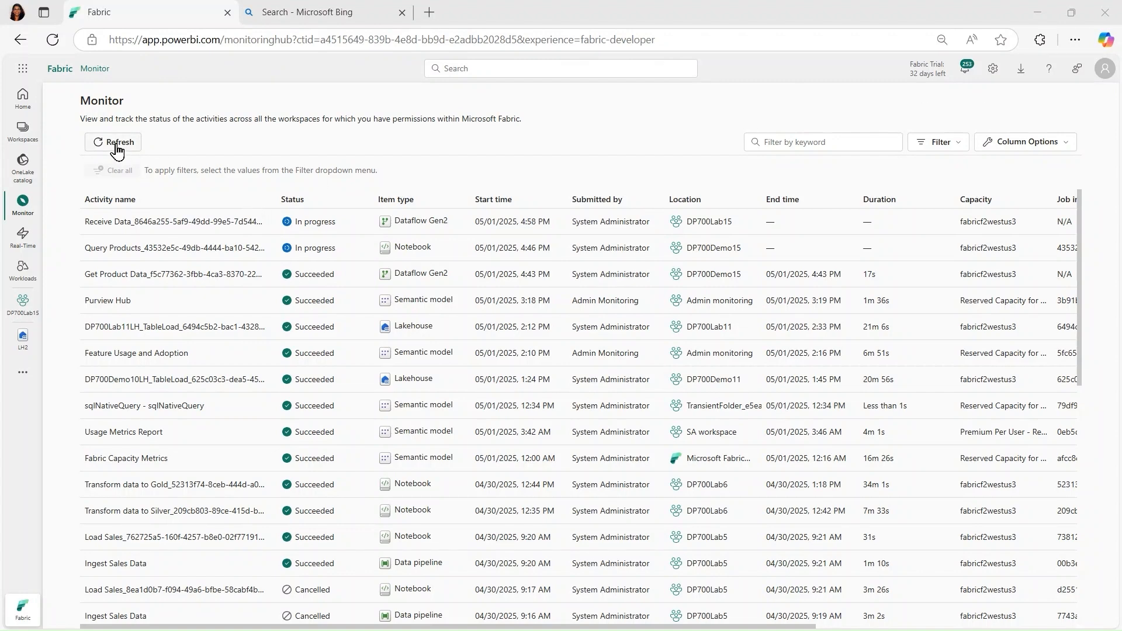
pyautogui.click(115, 141)
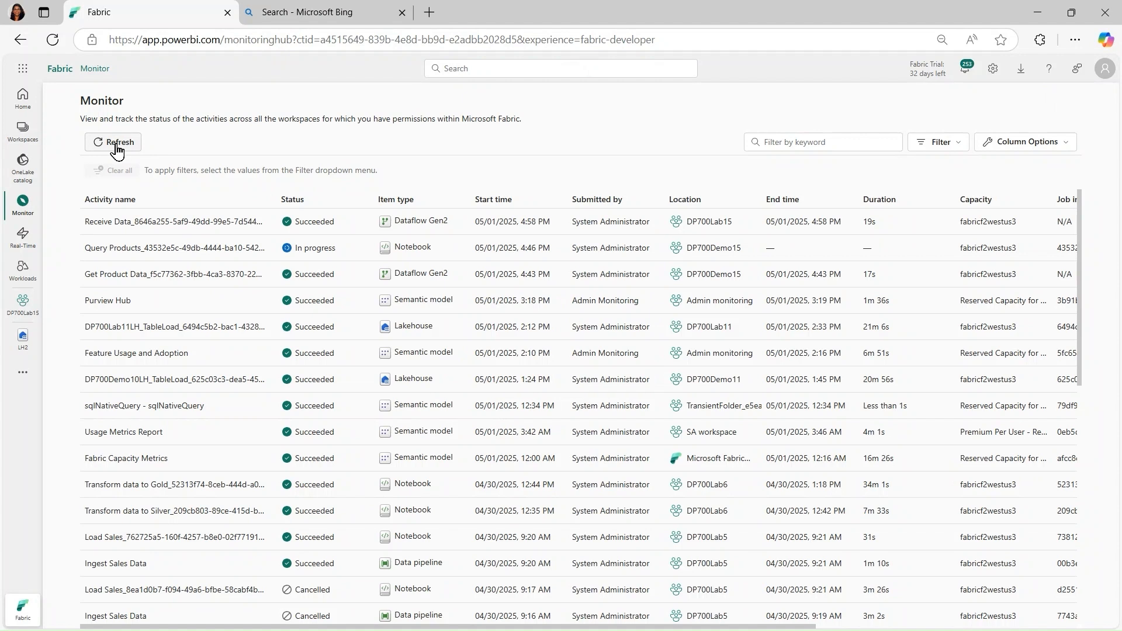
pyautogui.moveTo(22, 371)
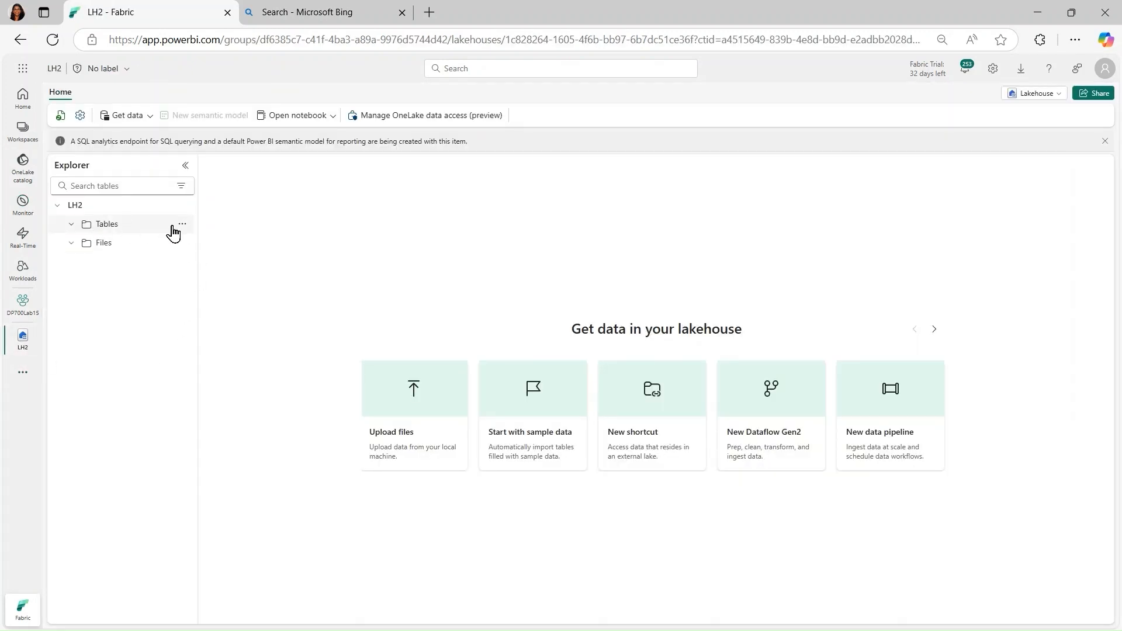
# Step: Refresh LH2's Tables folder and preview the products table's 295 rows
pyautogui.click(182, 223)
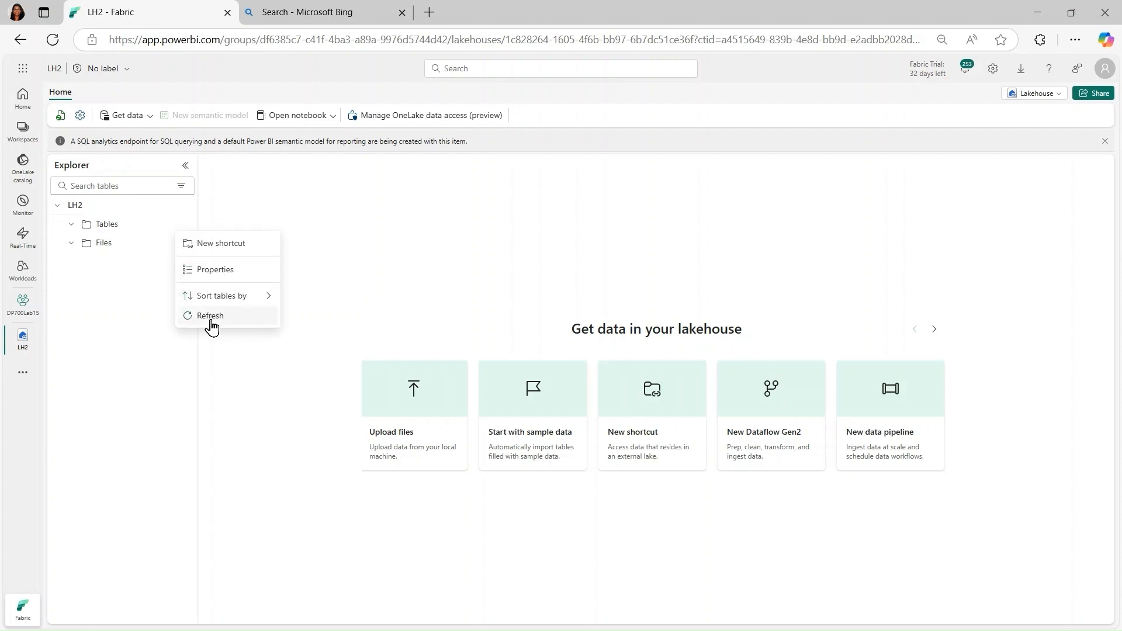
pyautogui.click(210, 316)
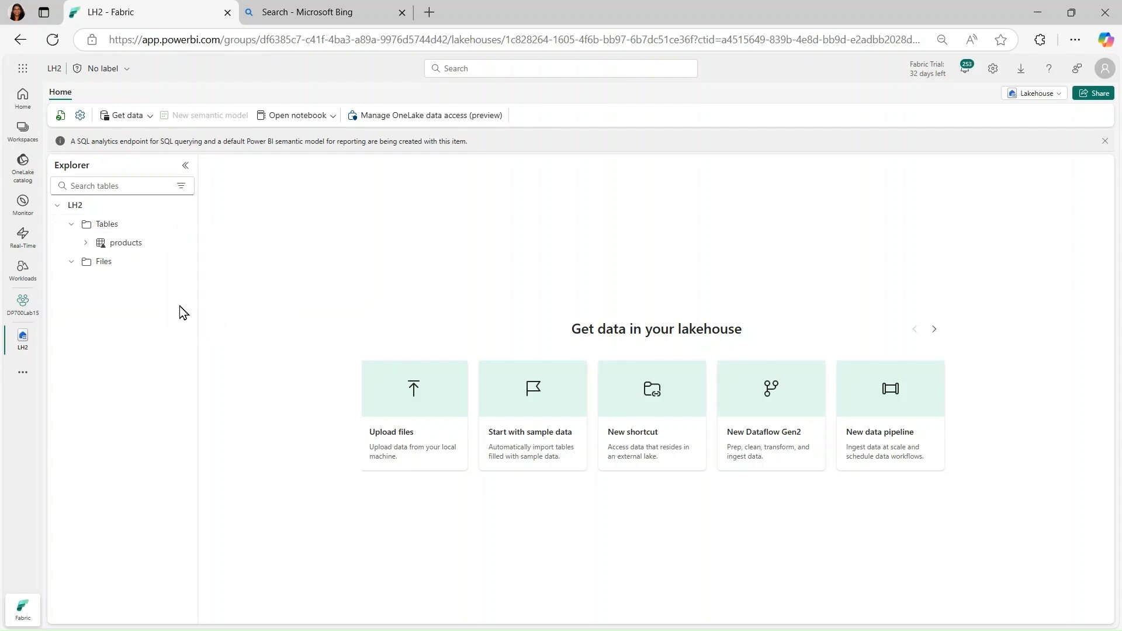
pyautogui.click(125, 243)
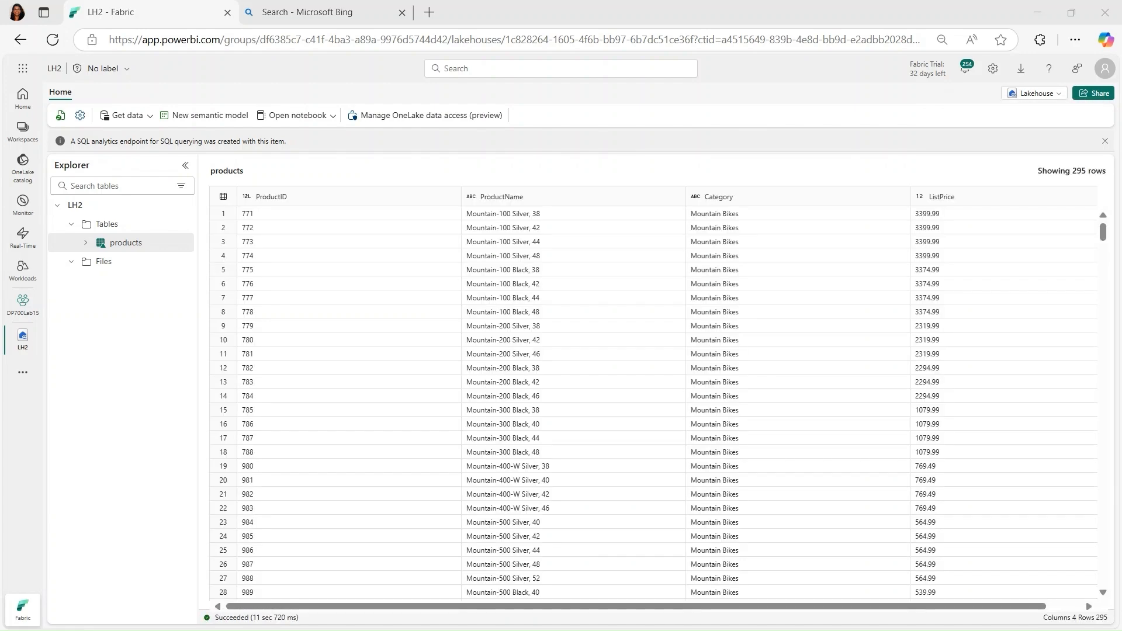
pyautogui.moveTo(651, 250)
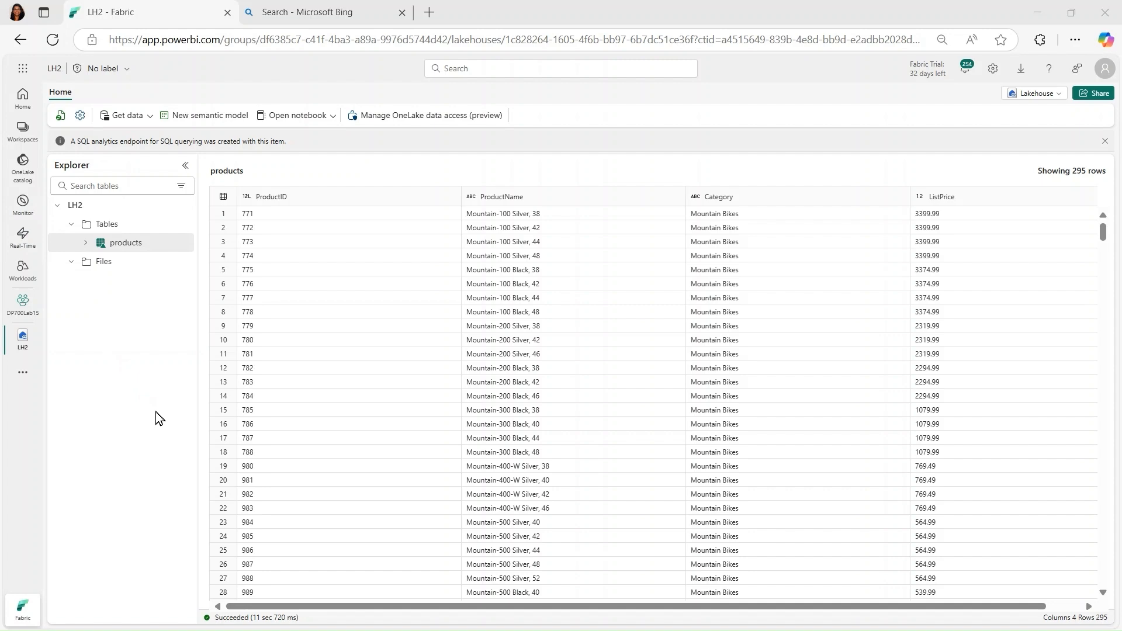
pyautogui.moveTo(158, 414)
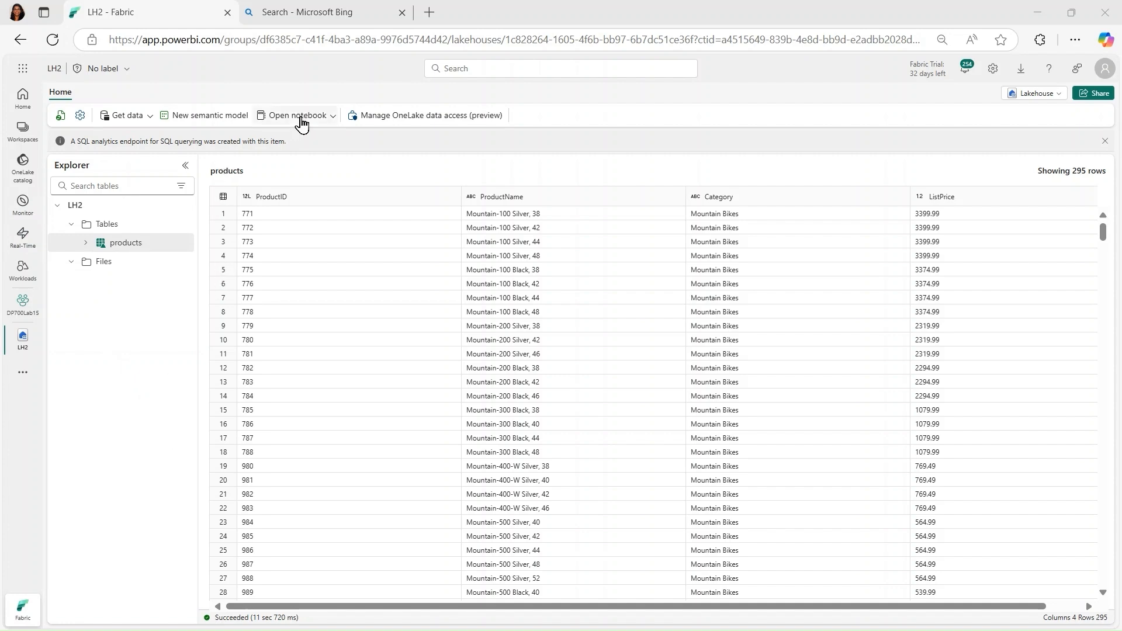
pyautogui.click(296, 115)
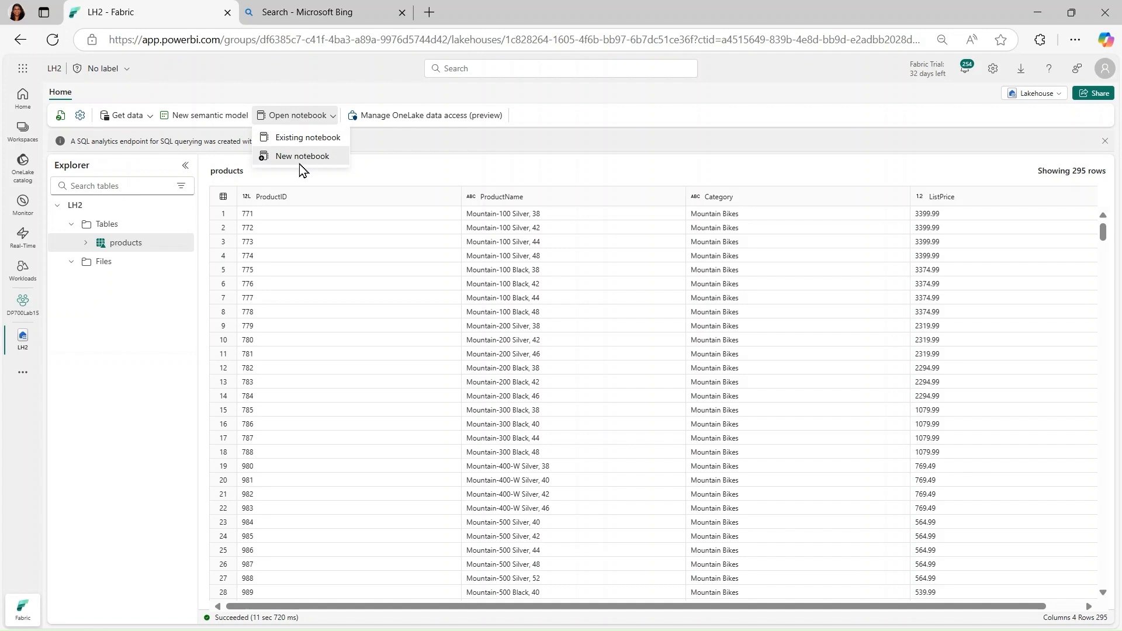
# Step: Create a notebook on LH2 and generate a Spark cell querying LH2.products
pyautogui.click(301, 156)
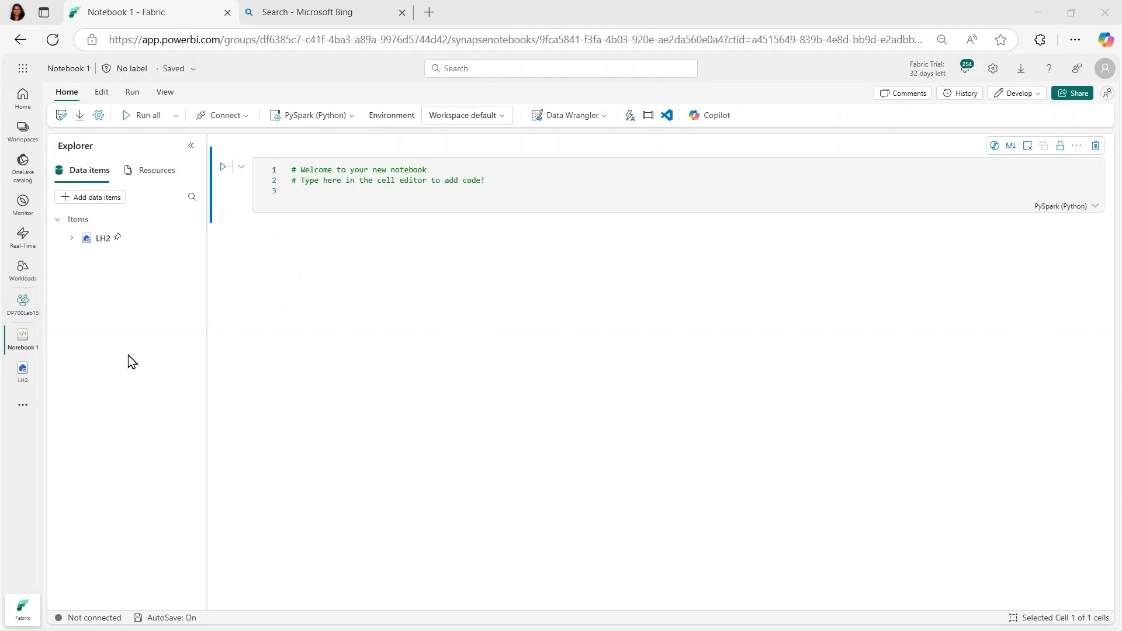
pyautogui.moveTo(114, 147)
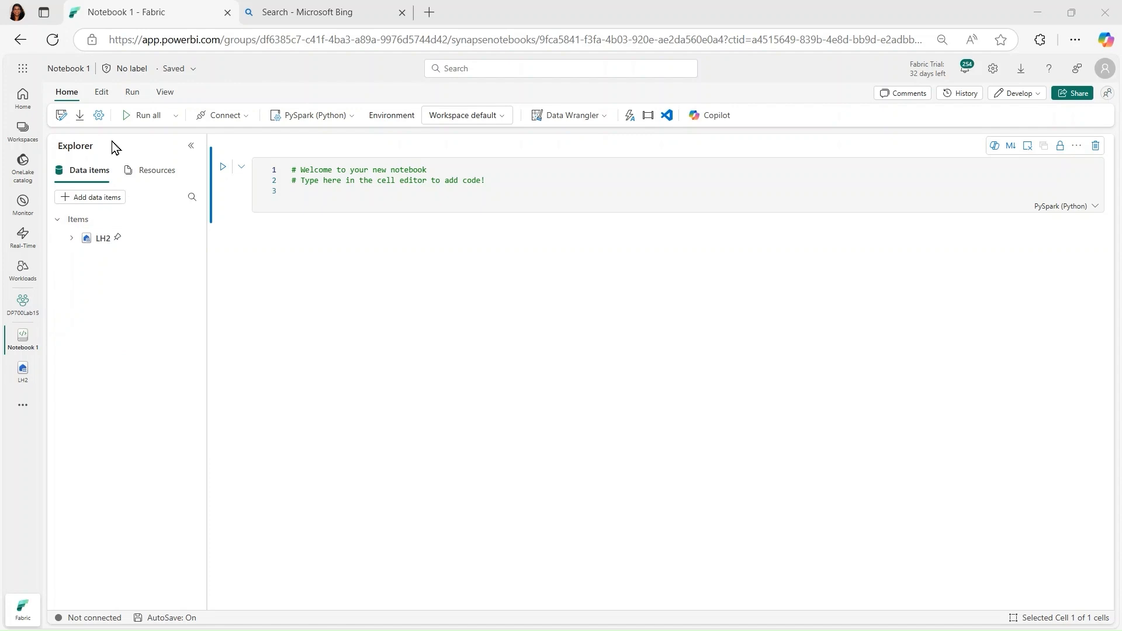
pyautogui.moveTo(68, 68)
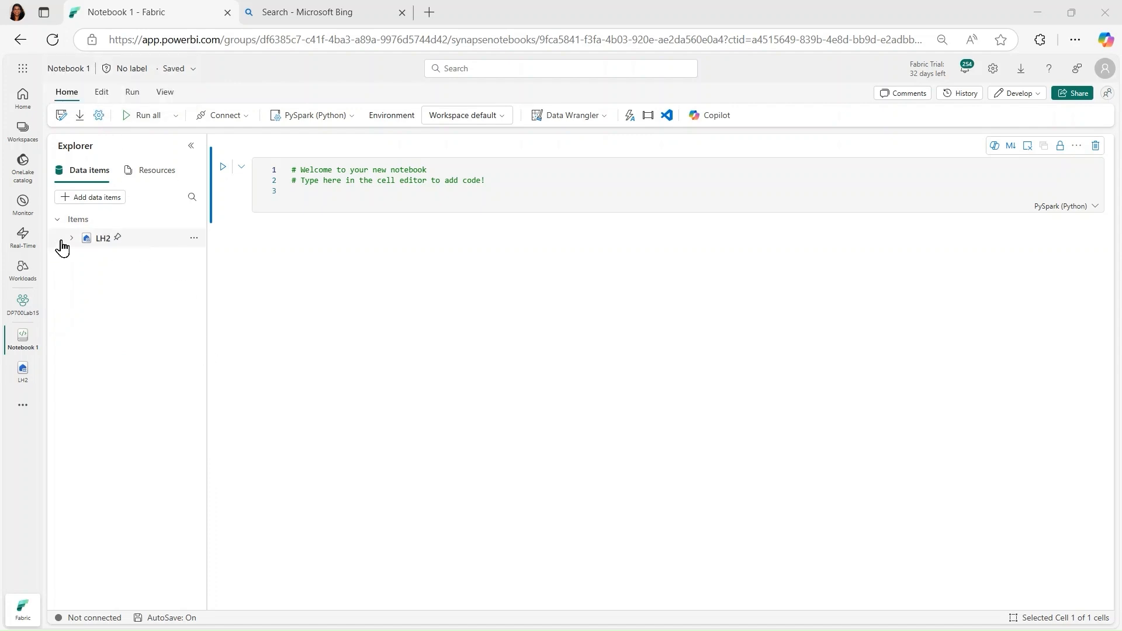
pyautogui.click(70, 238)
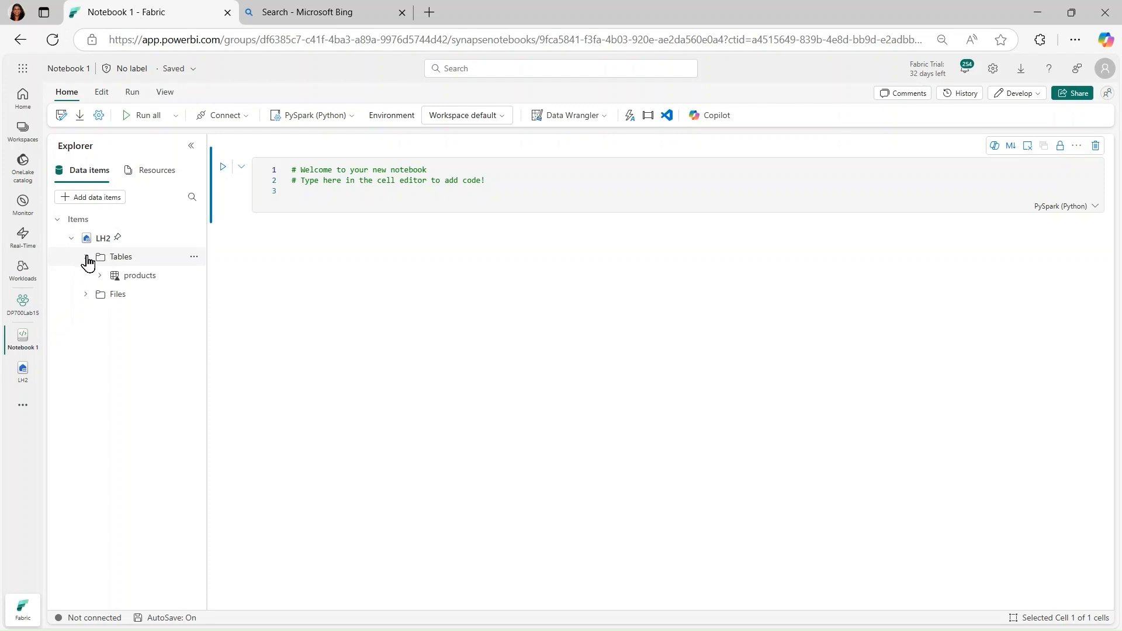
pyautogui.click(195, 275)
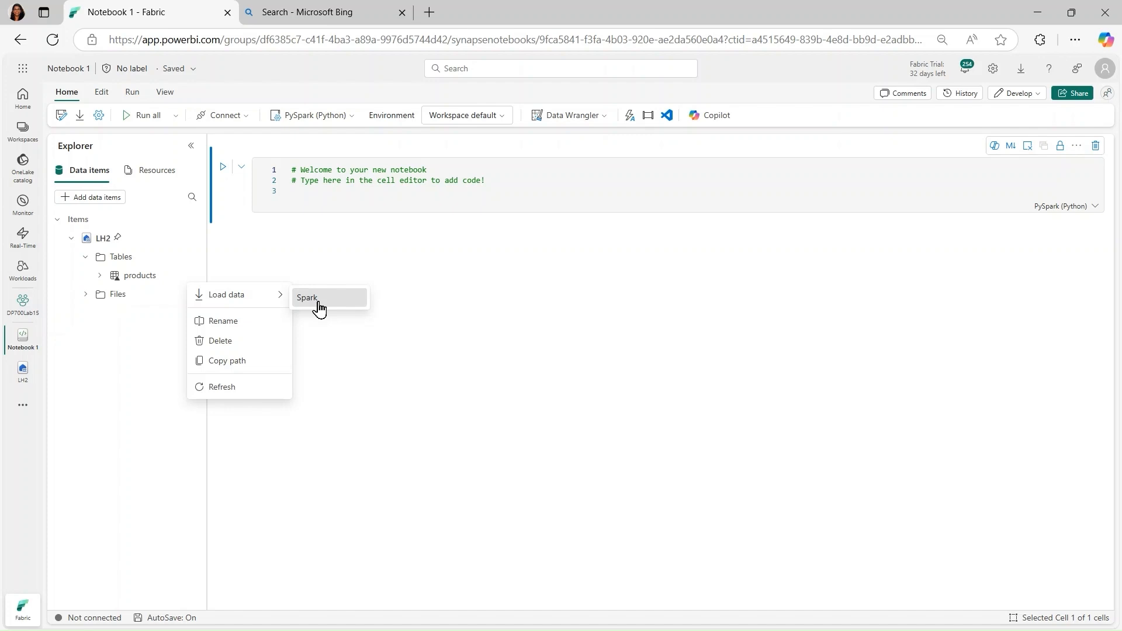
pyautogui.click(307, 297)
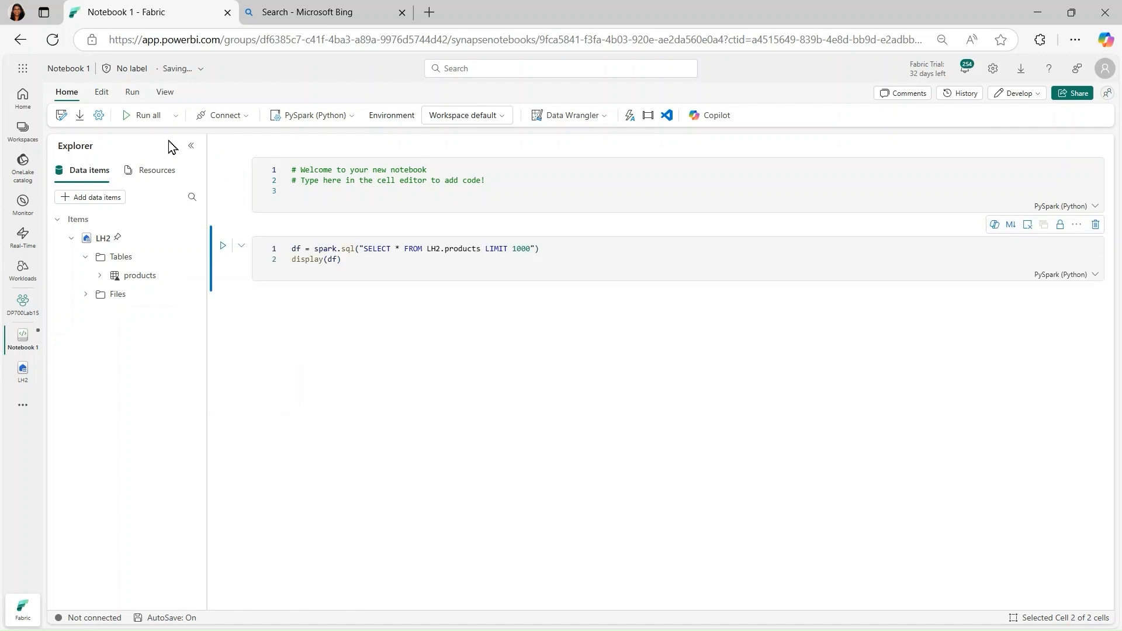
# Step: Run all notebook cells to display the 295-row, four-column products table
pyautogui.click(148, 115)
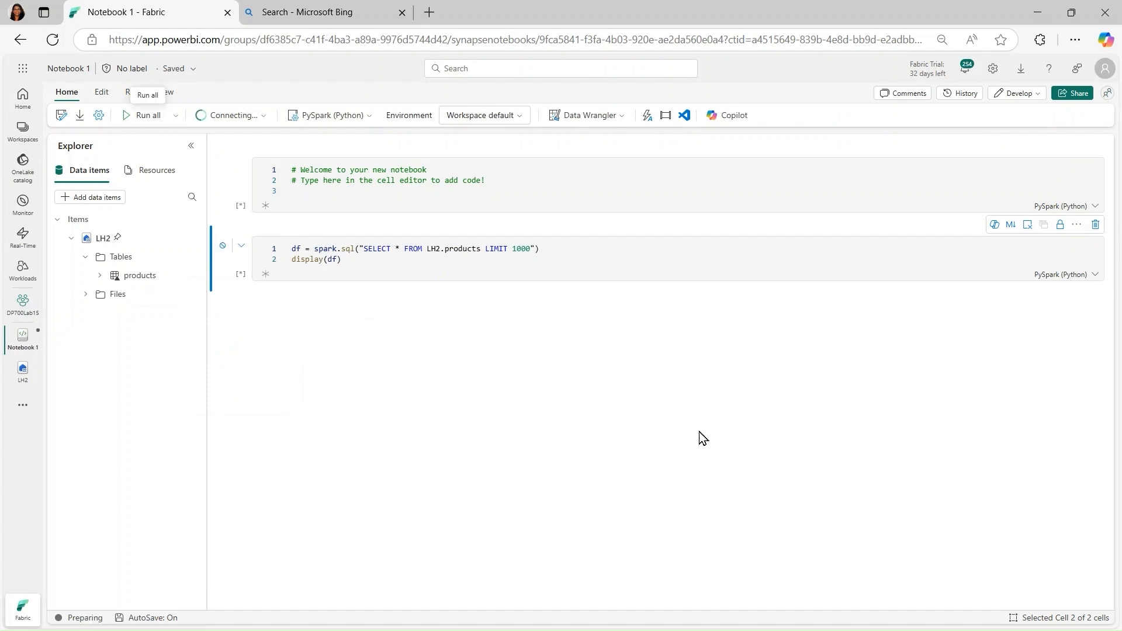
pyautogui.click(145, 115)
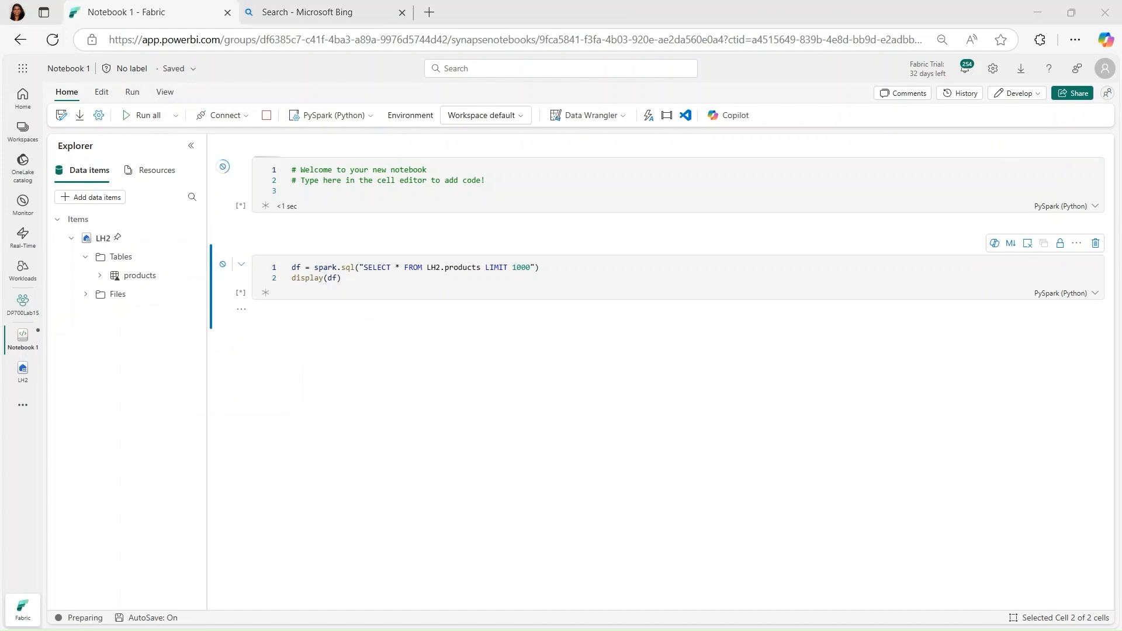
pyautogui.click(143, 115)
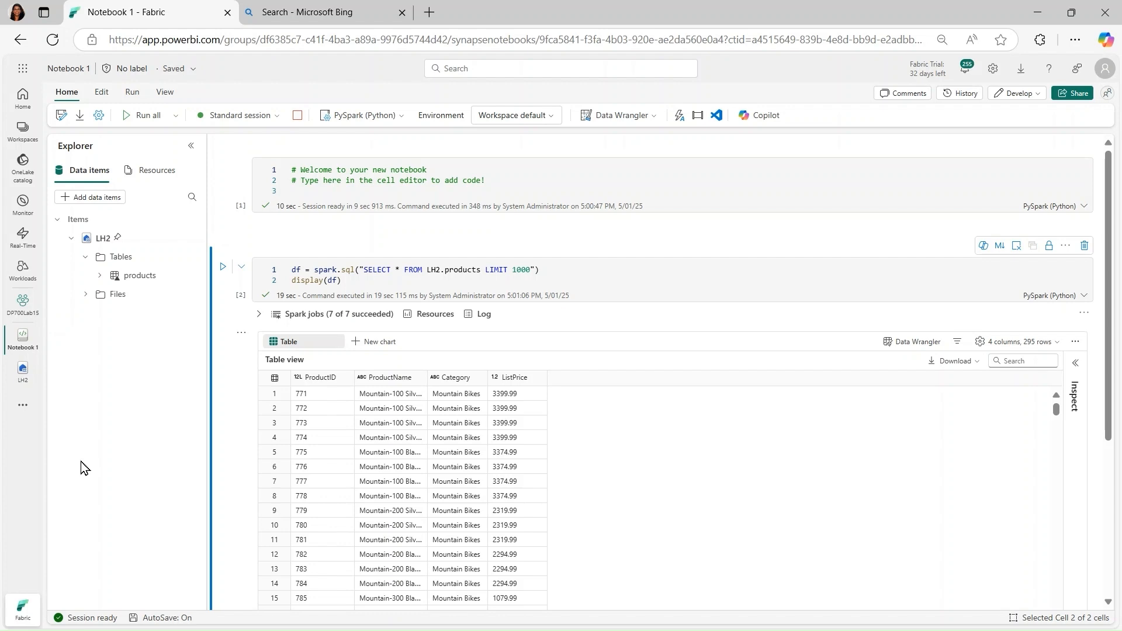
pyautogui.moveTo(23, 230)
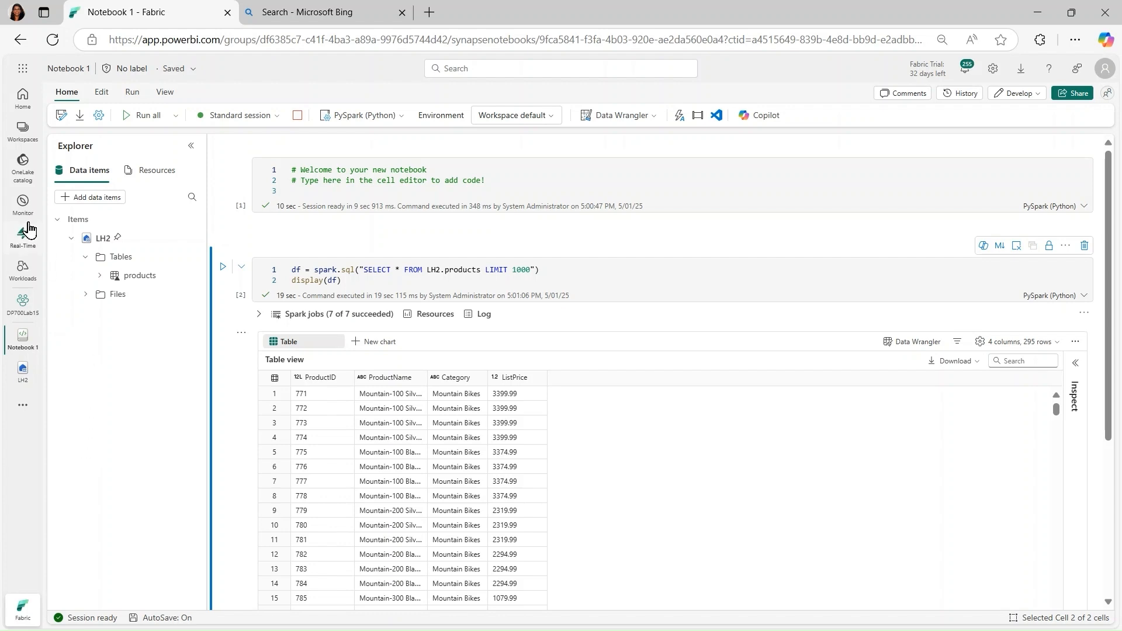
pyautogui.moveTo(23, 203)
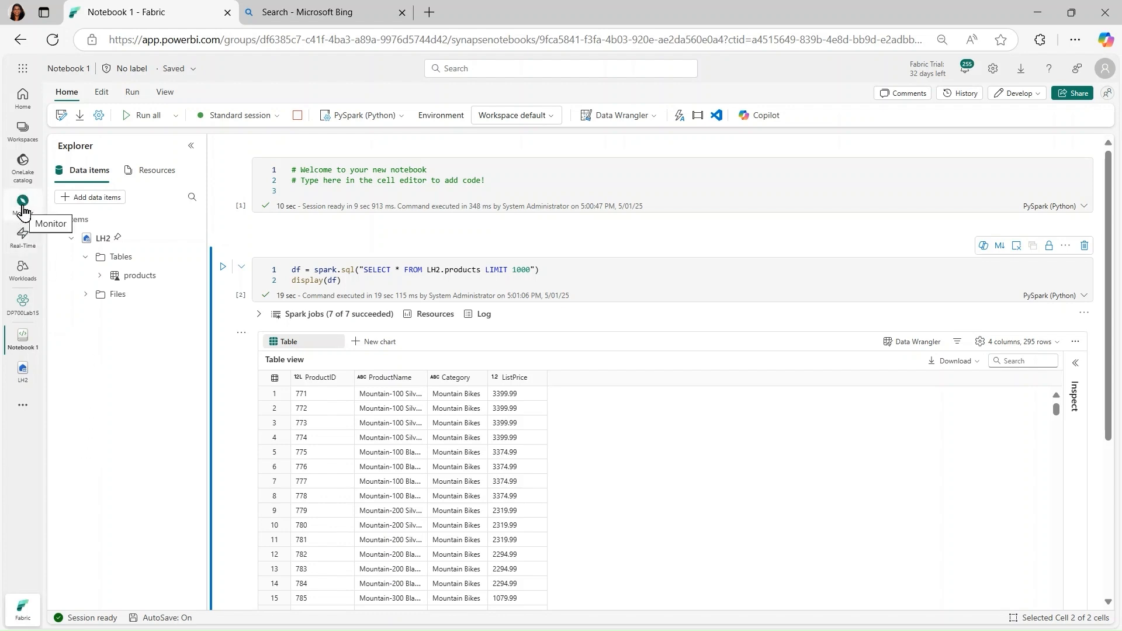
# Step: Refresh Monitor hub to show the in-progress notebook session and succeeded Receive Data run
pyautogui.click(22, 204)
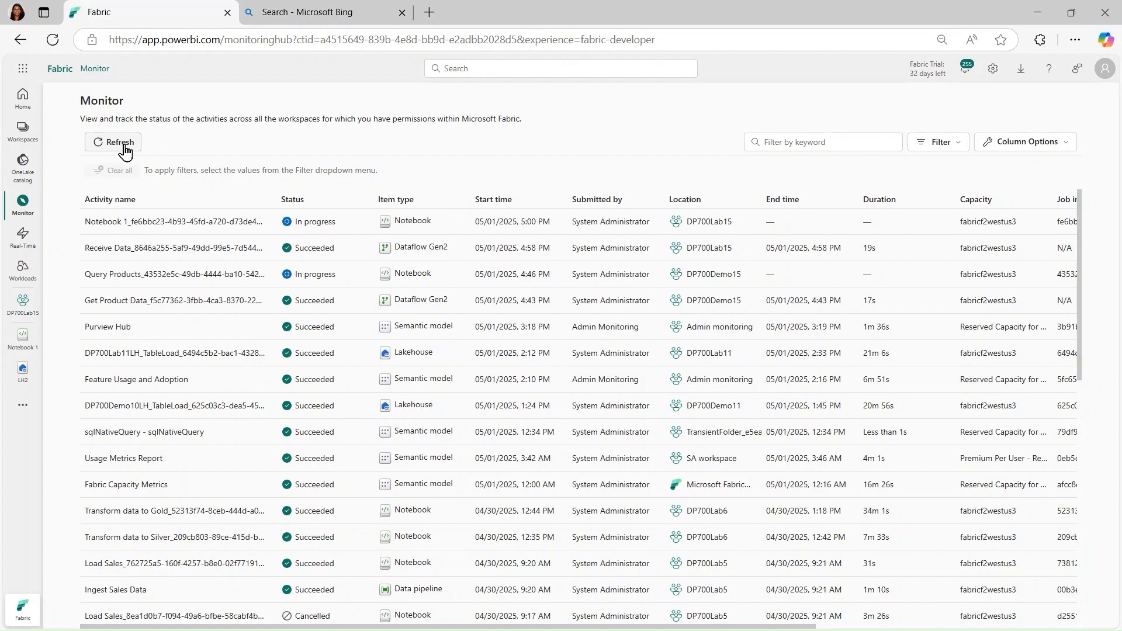
pyautogui.moveTo(503, 249)
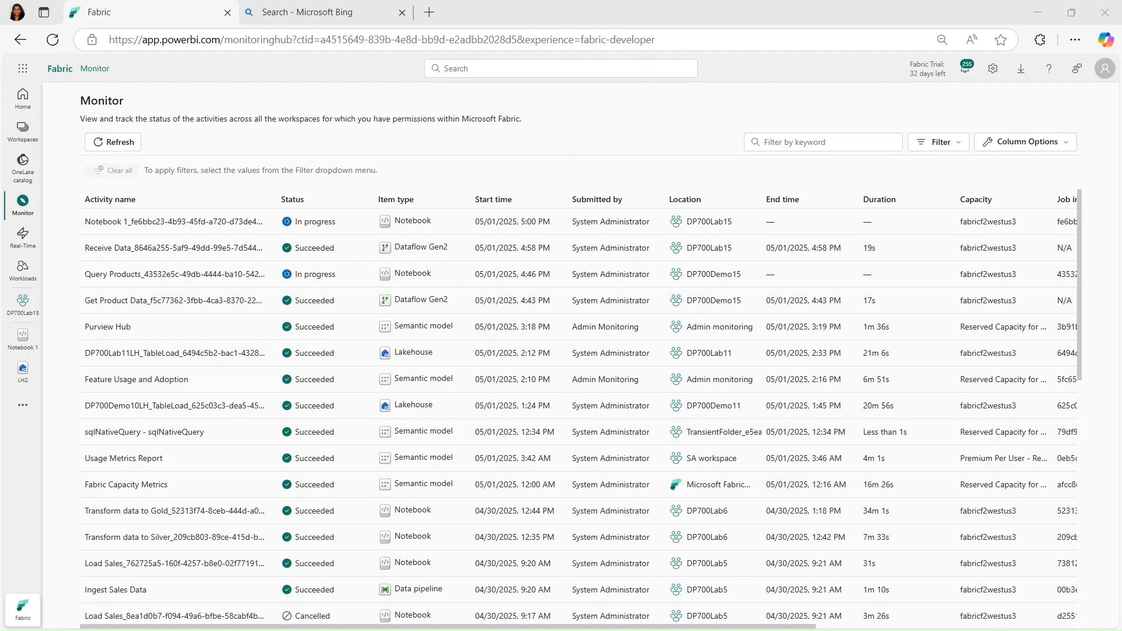
pyautogui.click(113, 141)
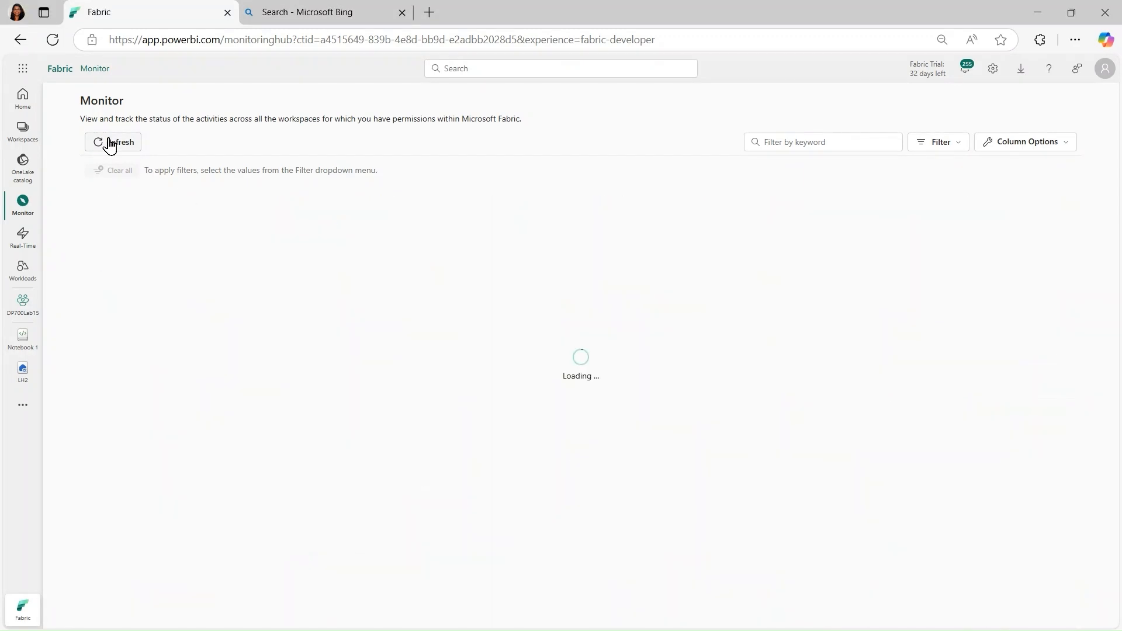
pyautogui.click(112, 141)
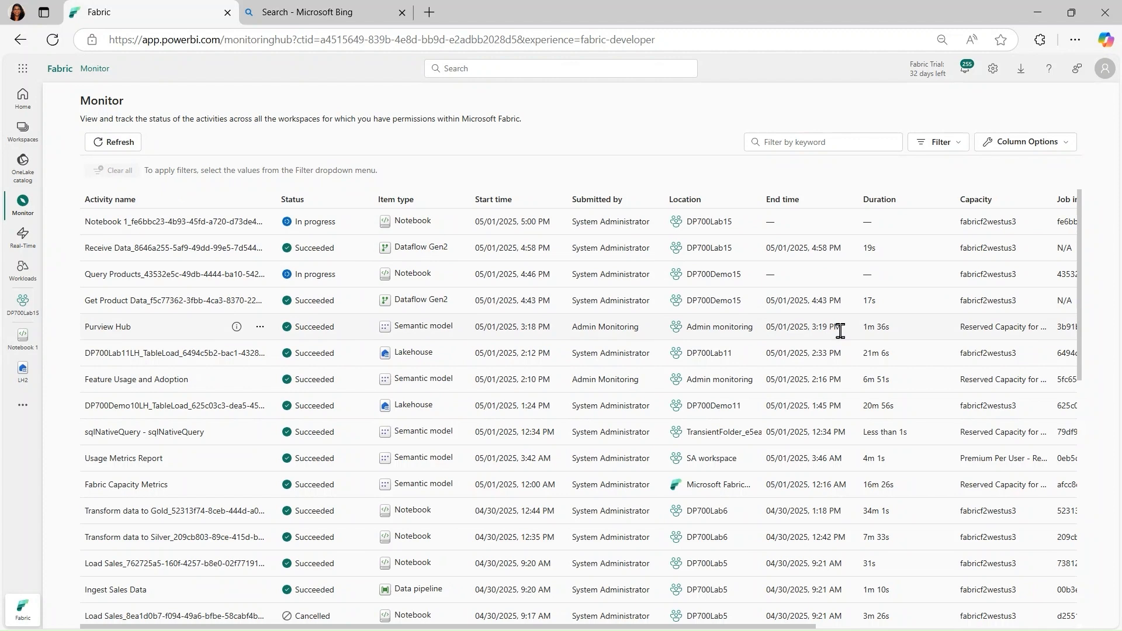
pyautogui.moveTo(841, 331)
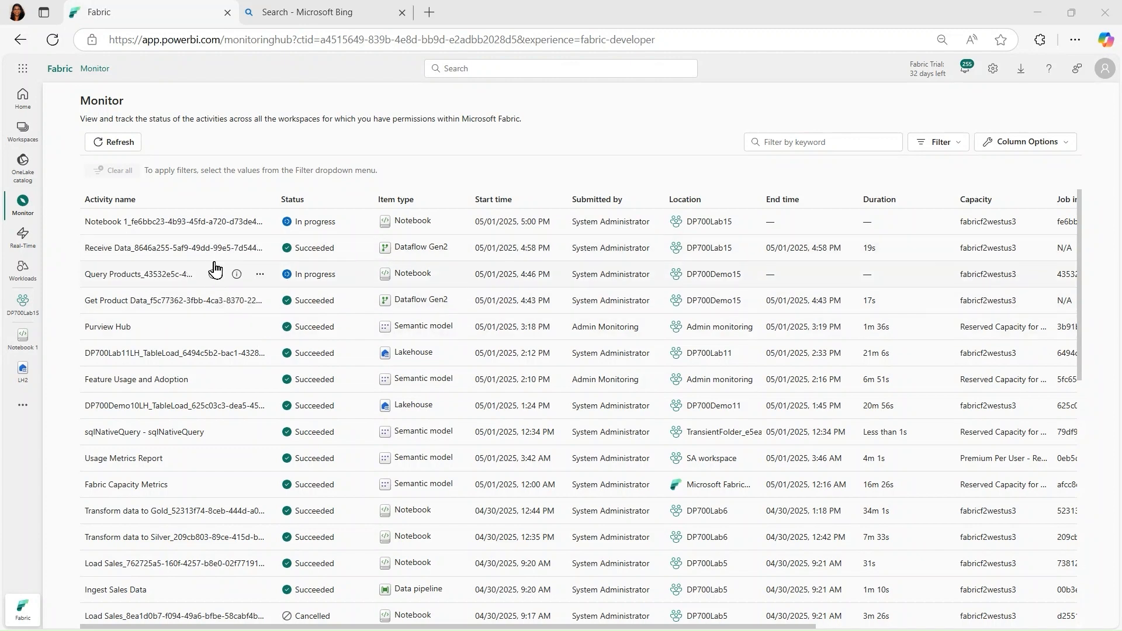
pyautogui.moveTo(261, 248)
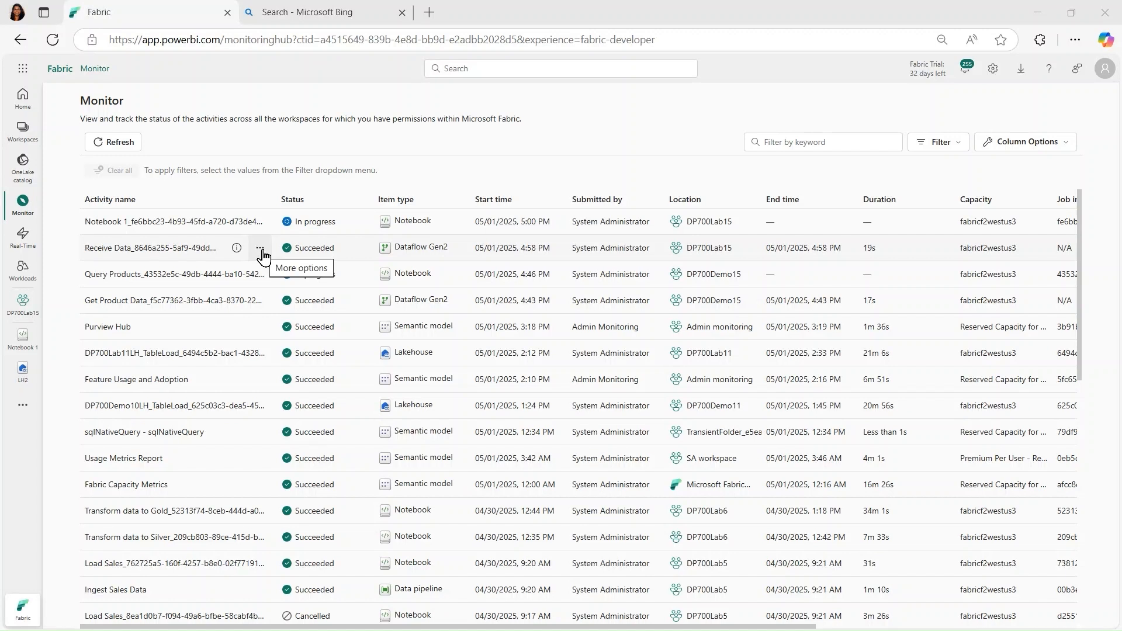
# Step: Review the Receive Data run details, then show its historical runs (one succeeded 19-second run)
pyautogui.click(260, 248)
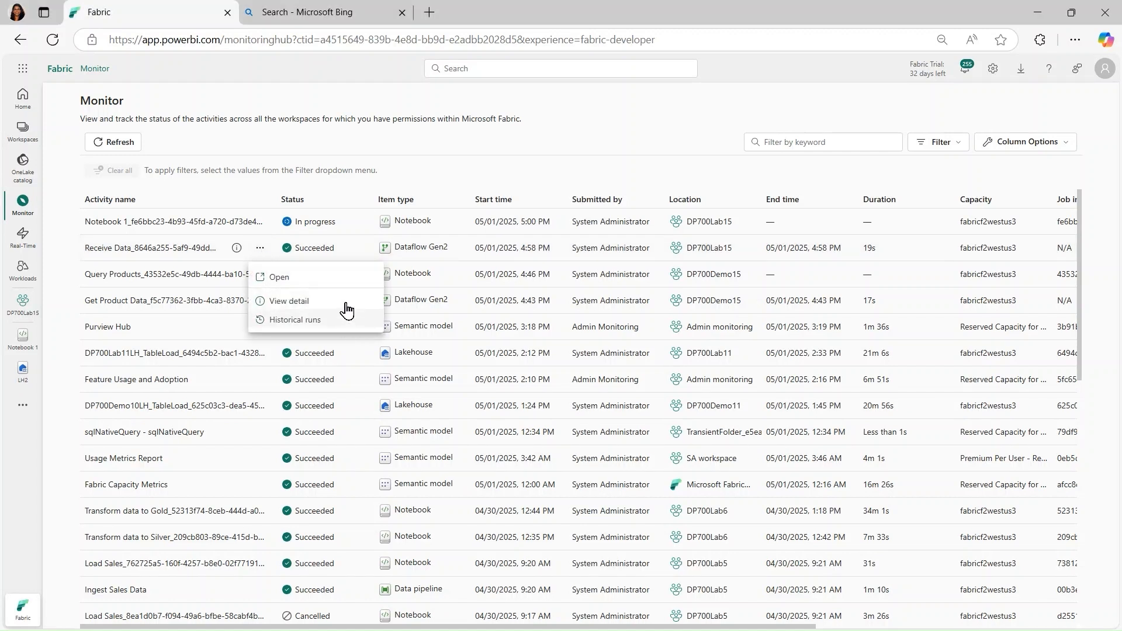
pyautogui.click(289, 301)
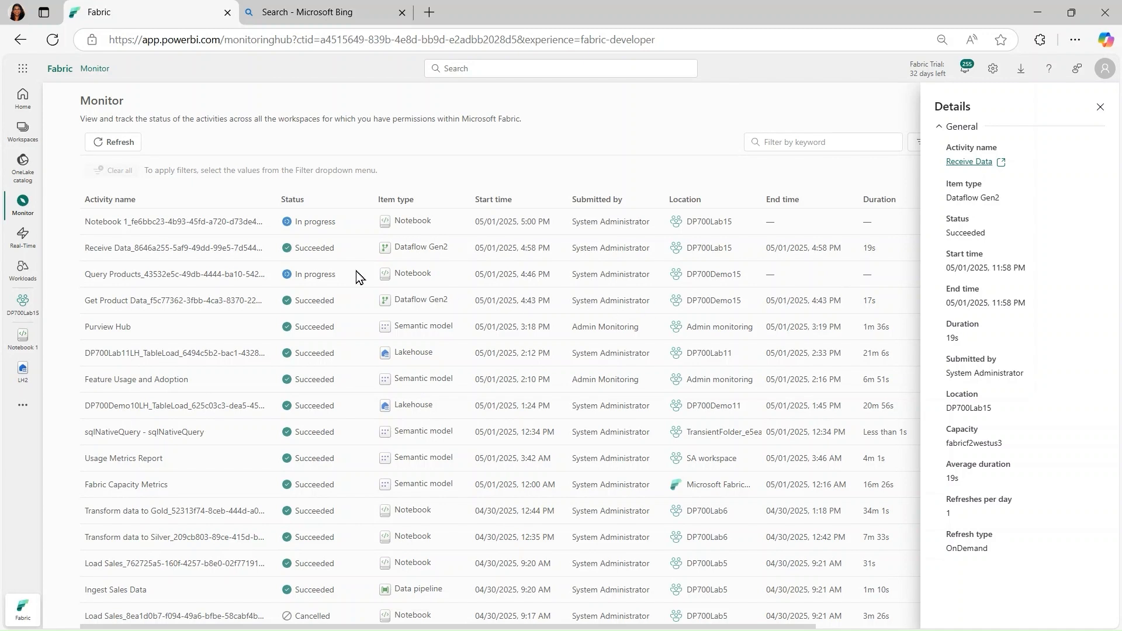
pyautogui.moveTo(870, 162)
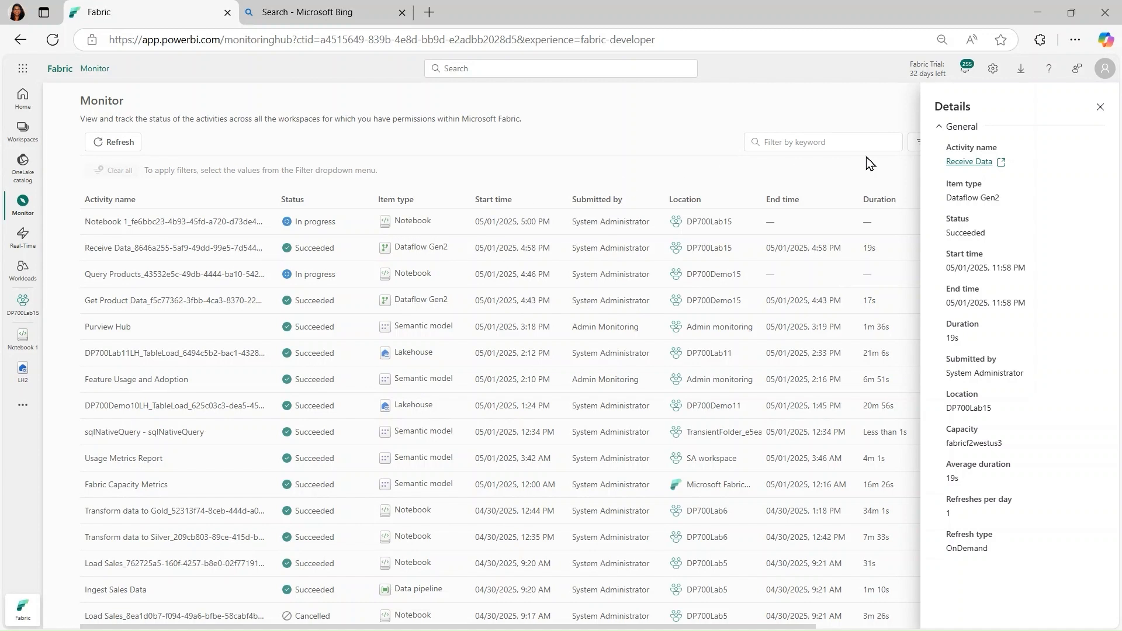
pyautogui.click(1101, 107)
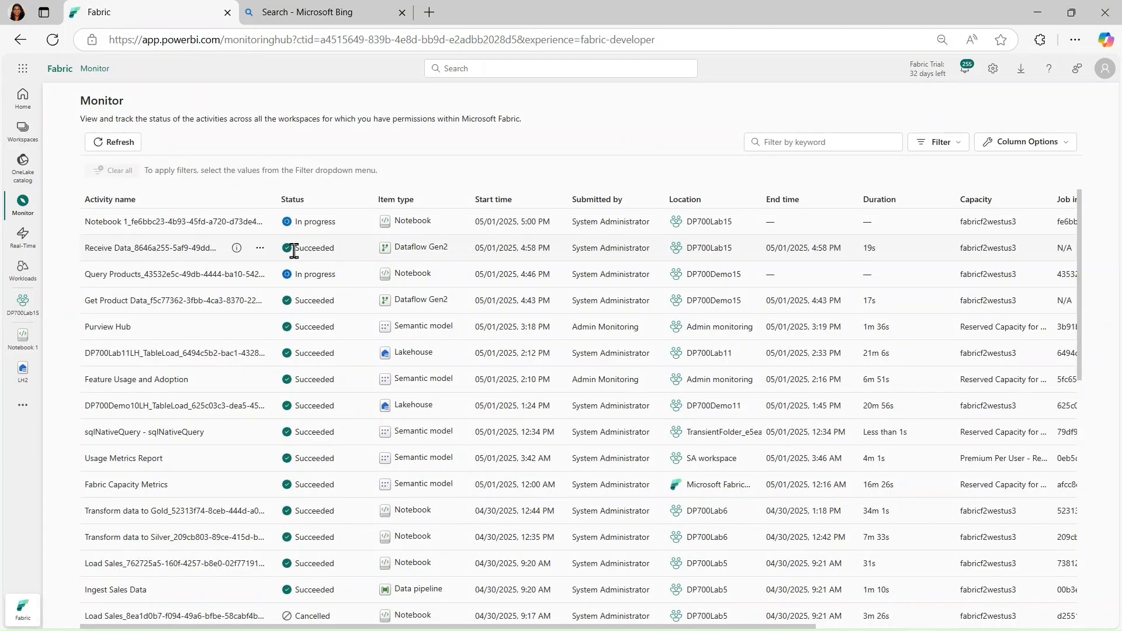
pyautogui.click(259, 248)
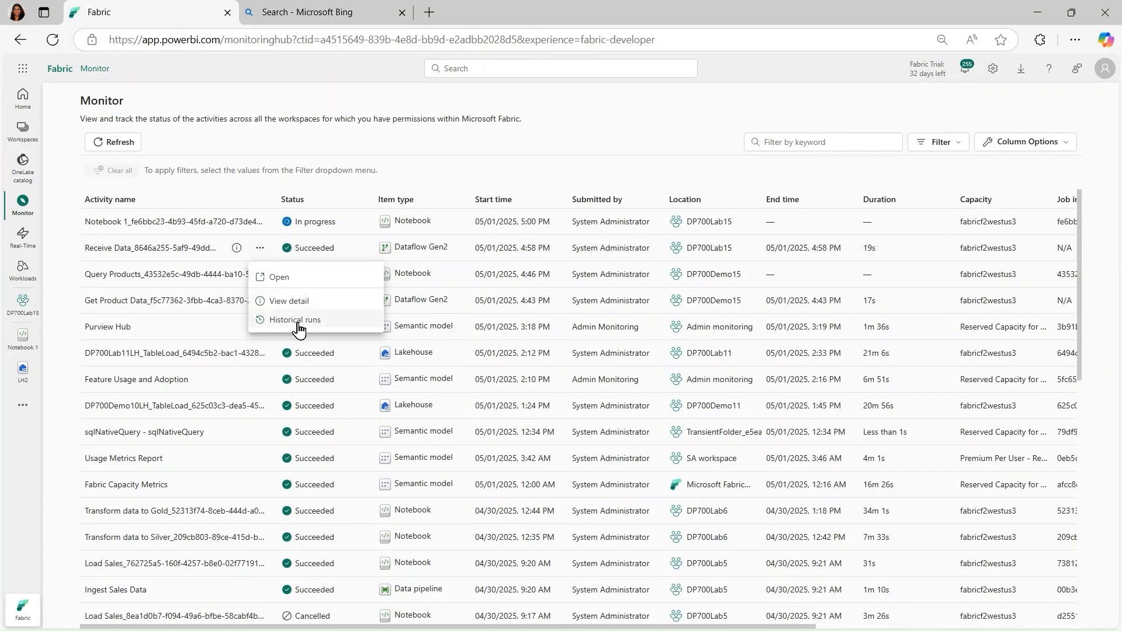
pyautogui.click(295, 322)
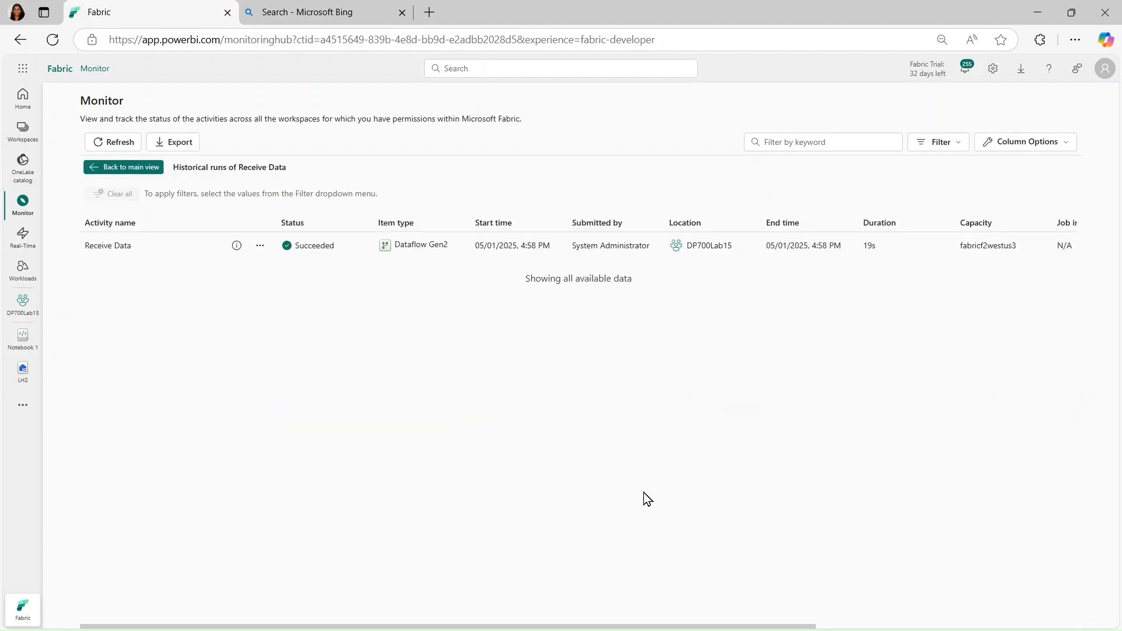
pyautogui.moveTo(1085, 561)
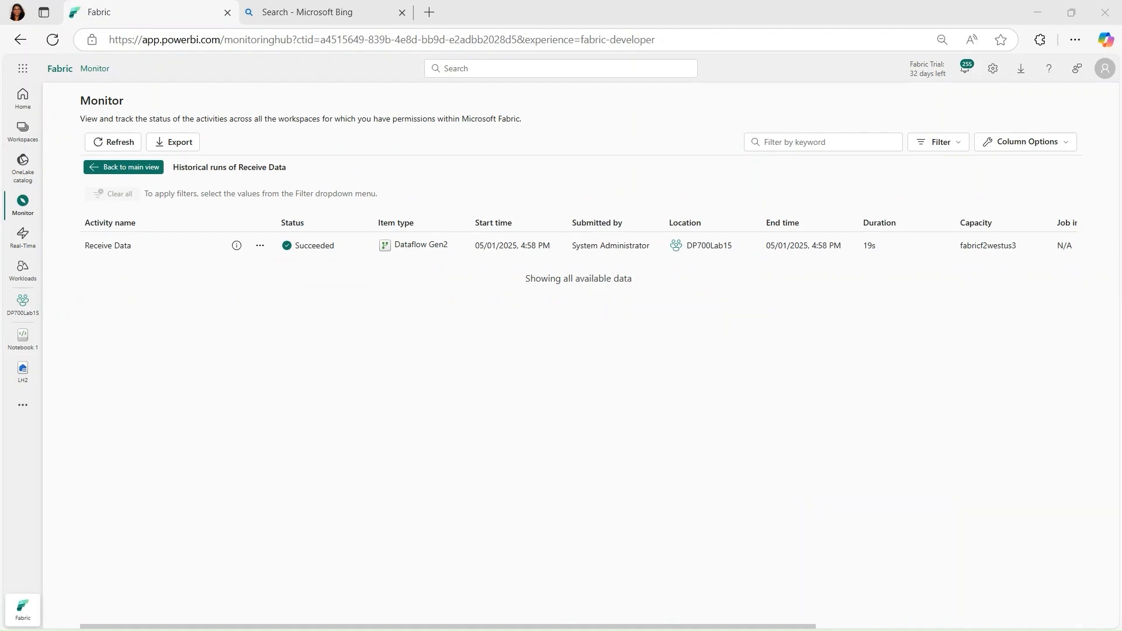
pyautogui.moveTo(599, 357)
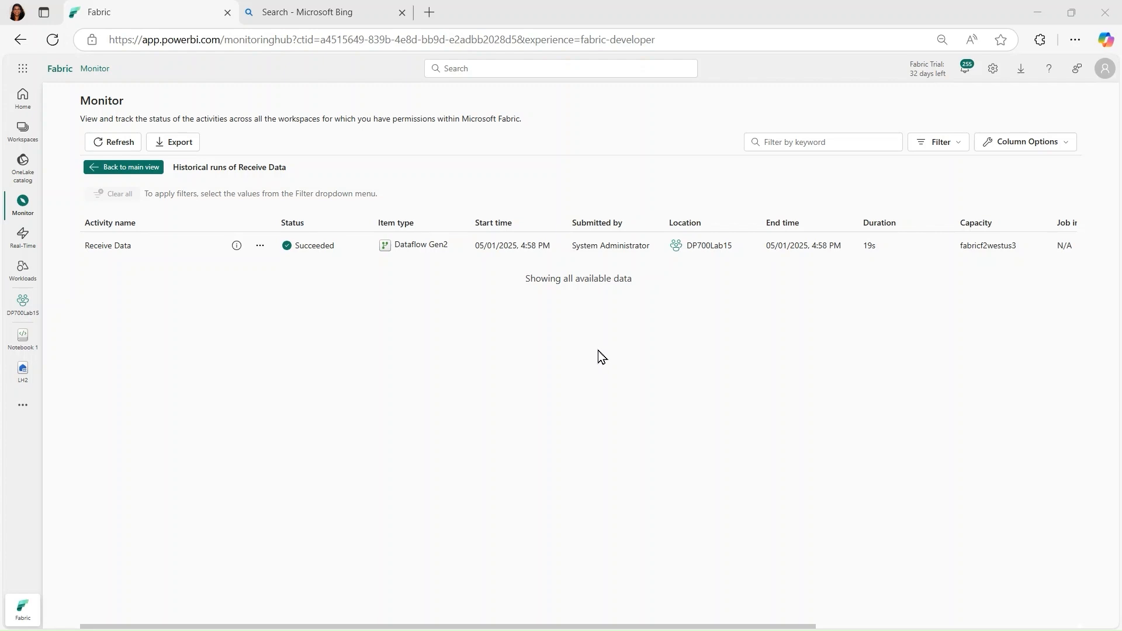
pyautogui.moveTo(176, 387)
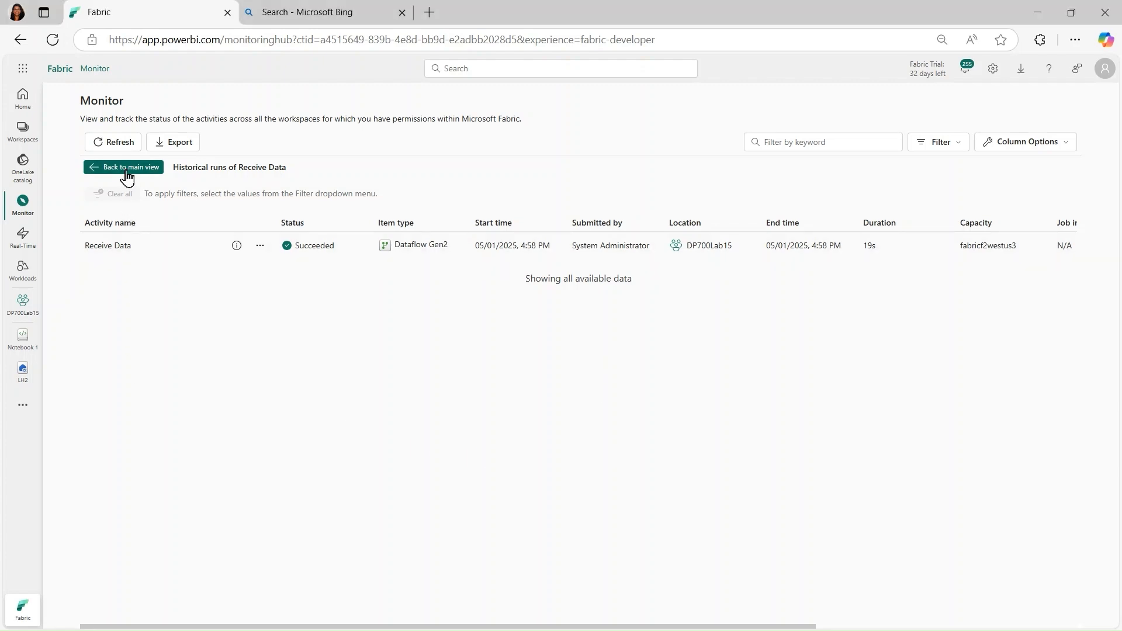
# Step: Return to the main activity view and filter to Status Succeeded and Item type Dataflow Gen2
pyautogui.click(124, 166)
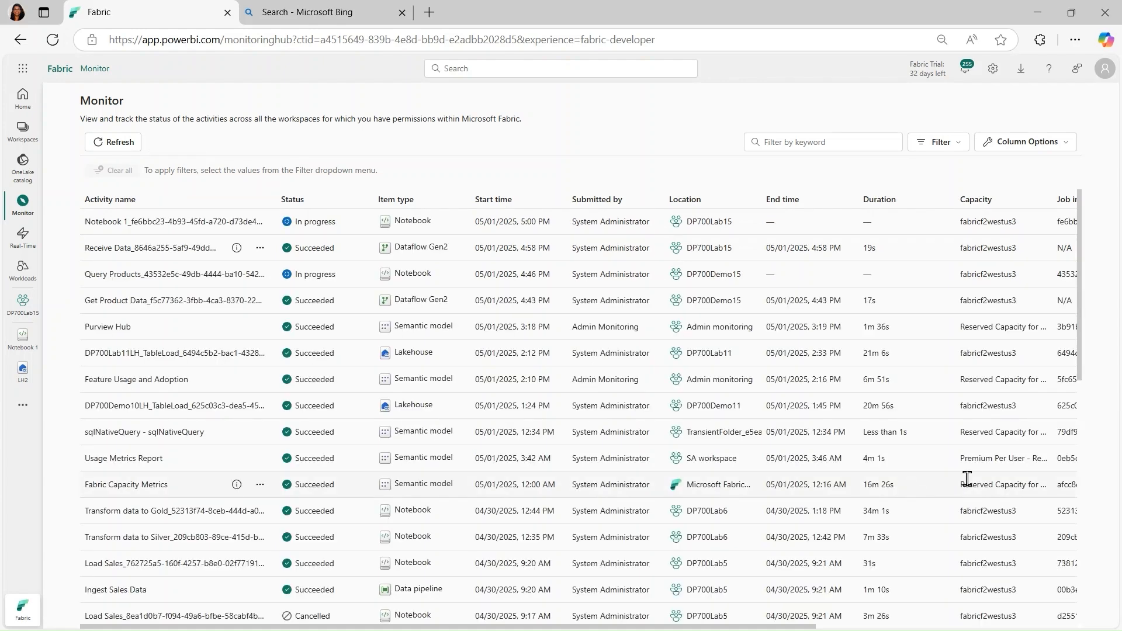
pyautogui.click(113, 142)
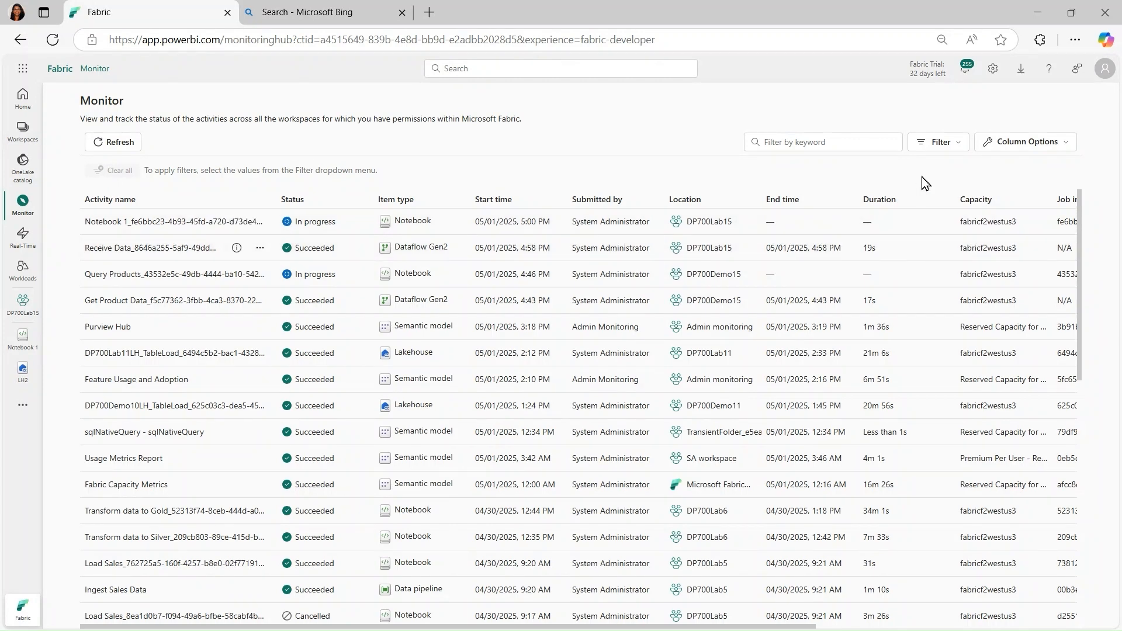
pyautogui.click(938, 141)
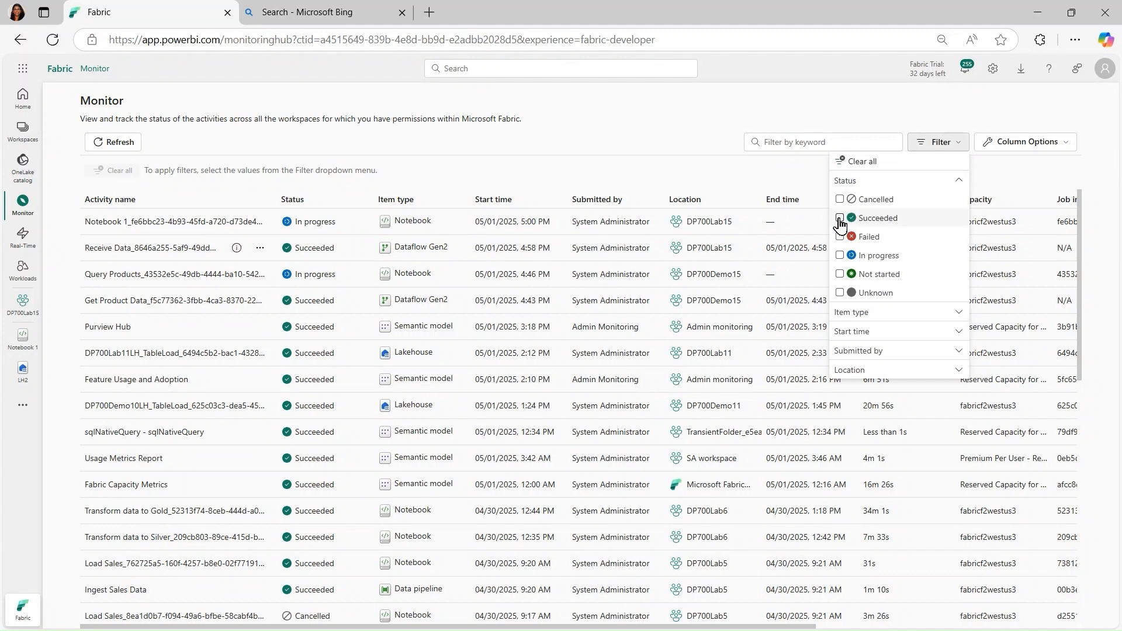
pyautogui.click(839, 219)
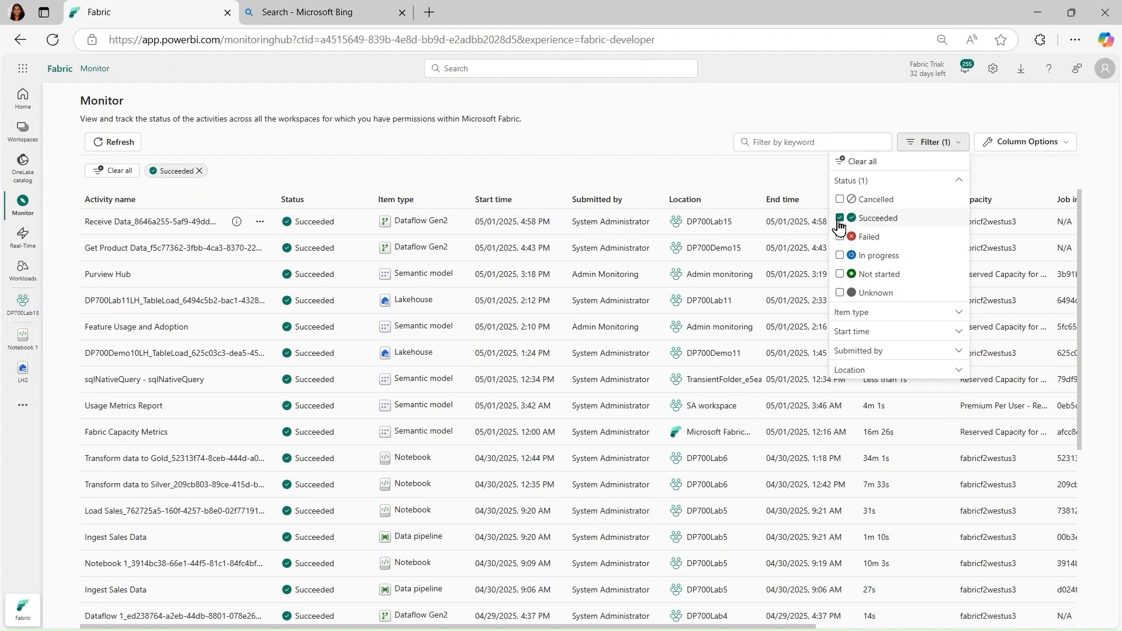
pyautogui.click(839, 218)
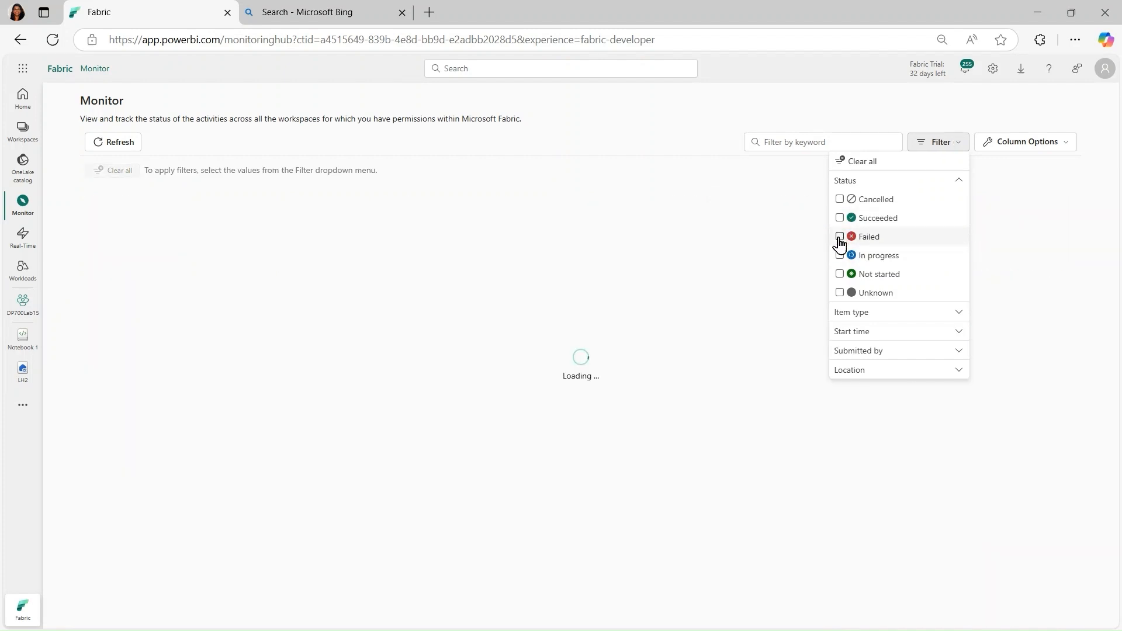
pyautogui.click(839, 236)
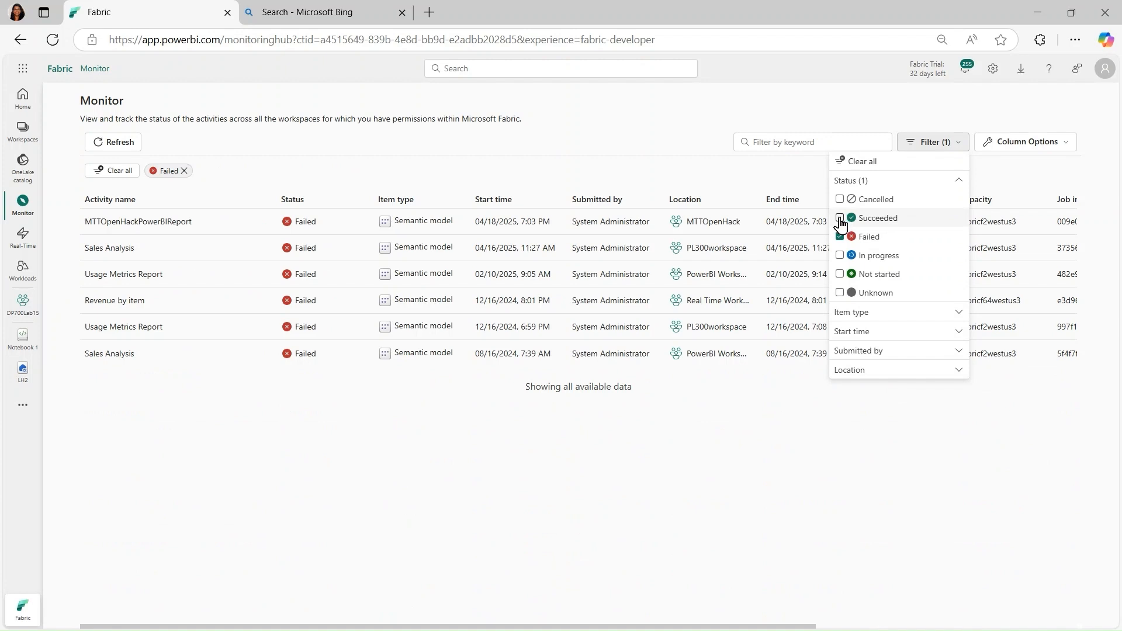
pyautogui.click(839, 217)
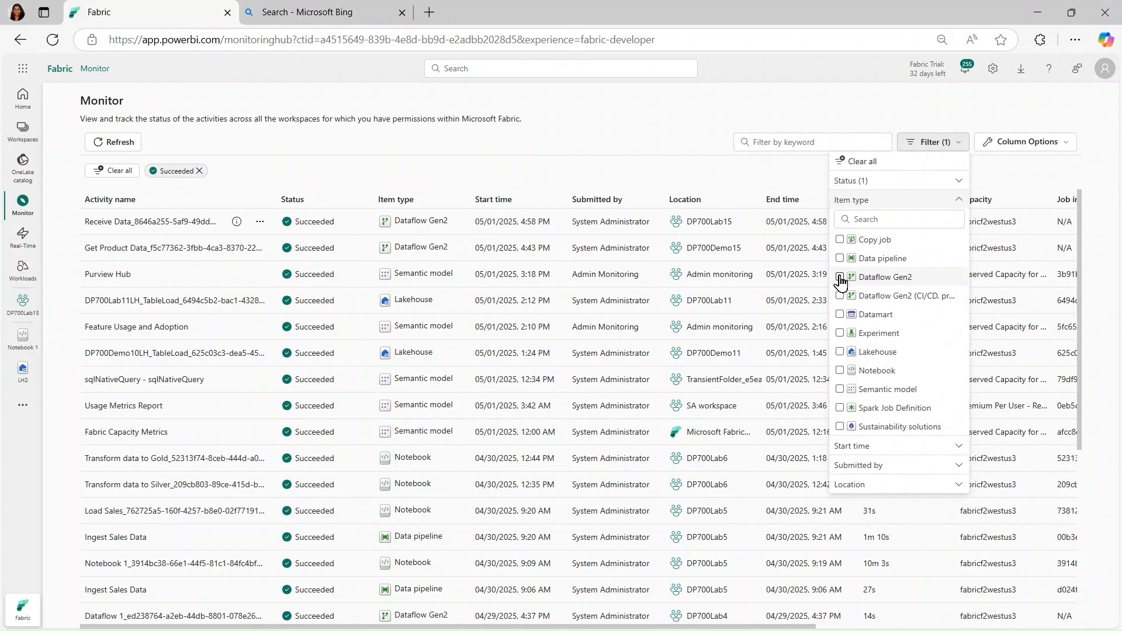
pyautogui.click(839, 278)
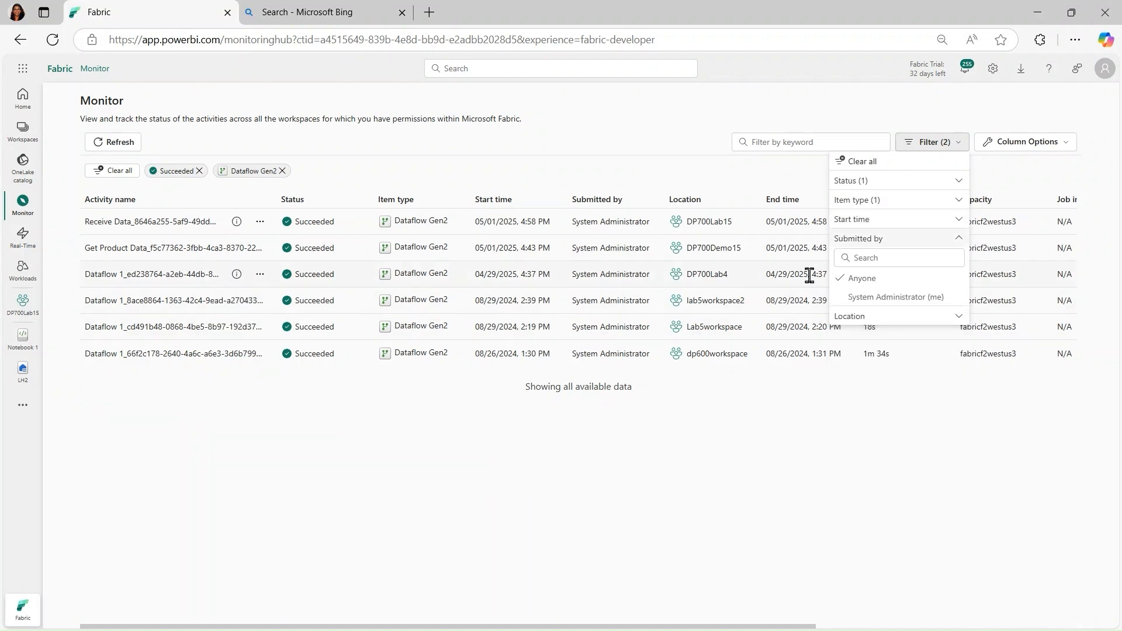
pyautogui.moveTo(916, 391)
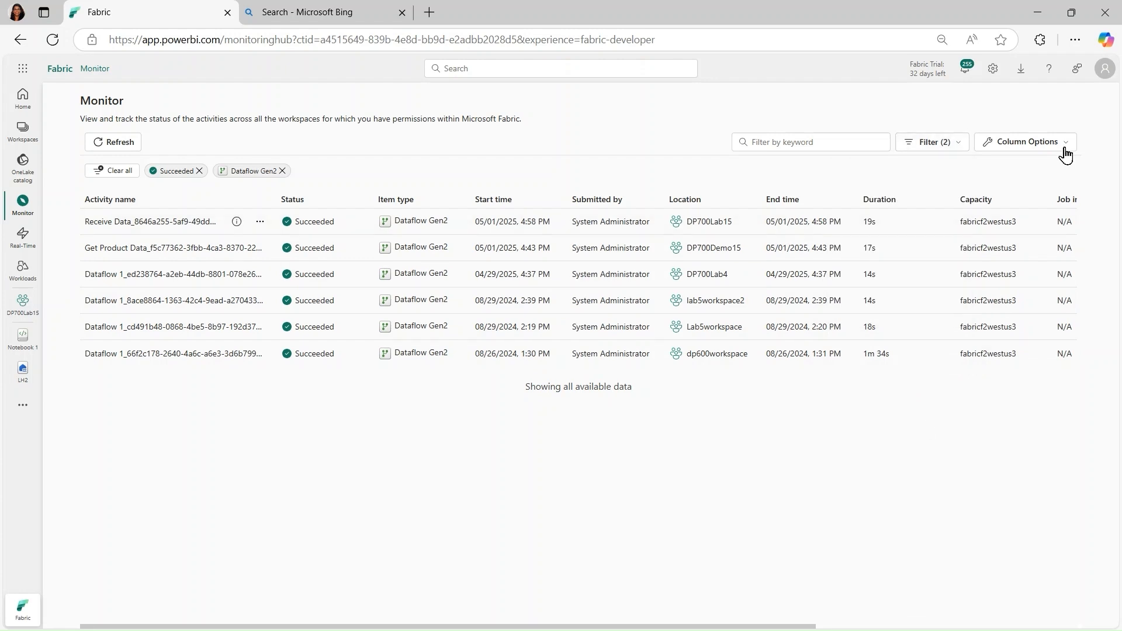
pyautogui.click(1024, 142)
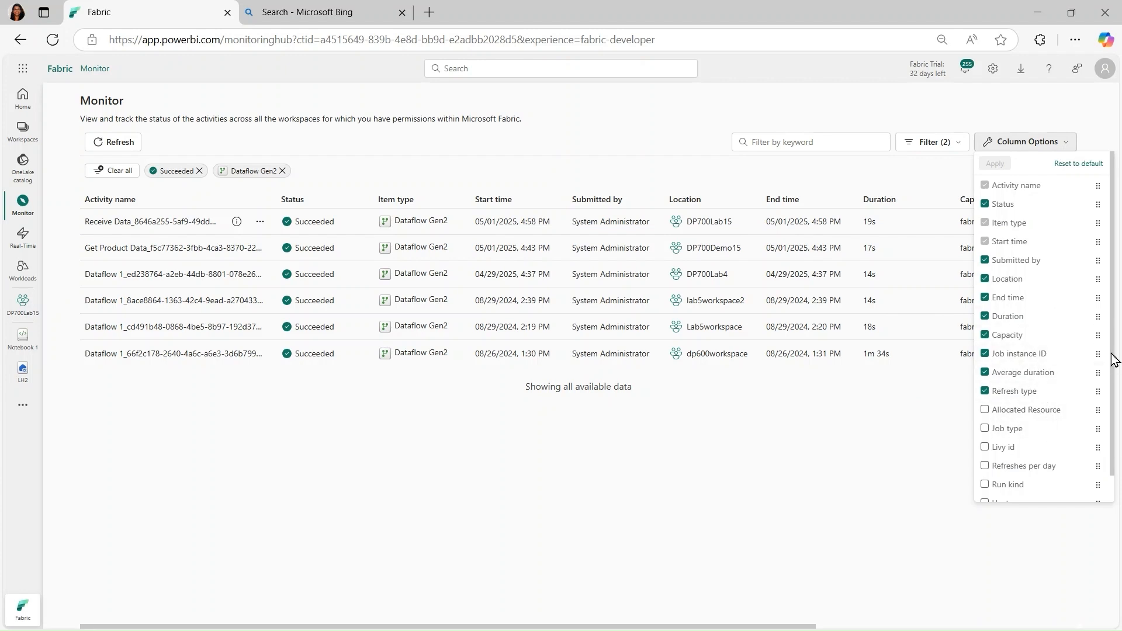
pyautogui.scroll(-3)
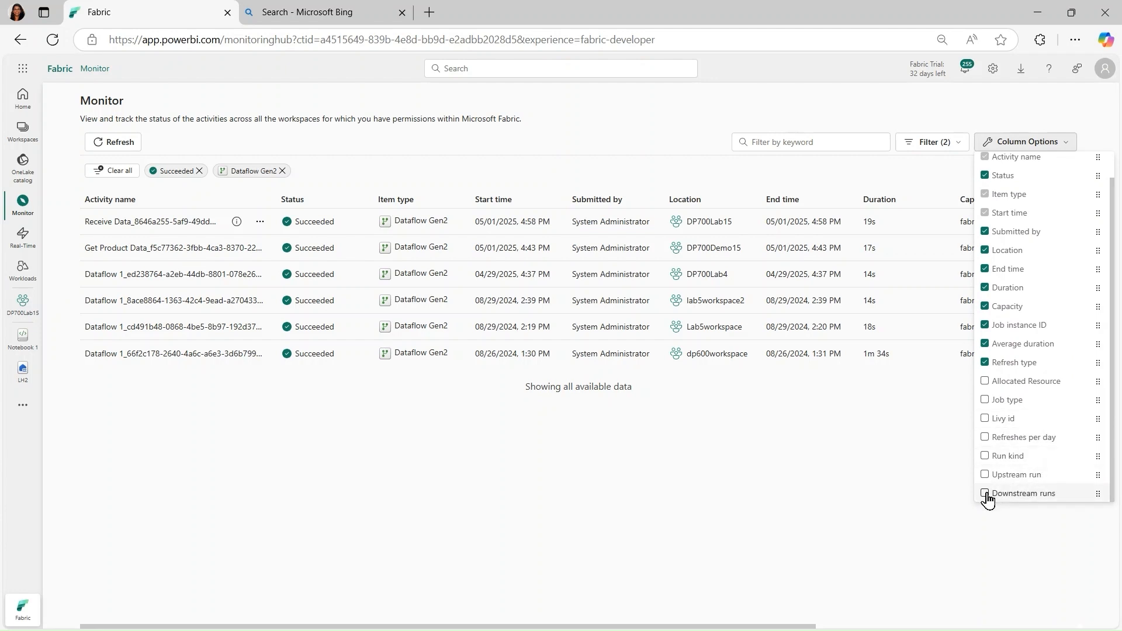
pyautogui.click(985, 494)
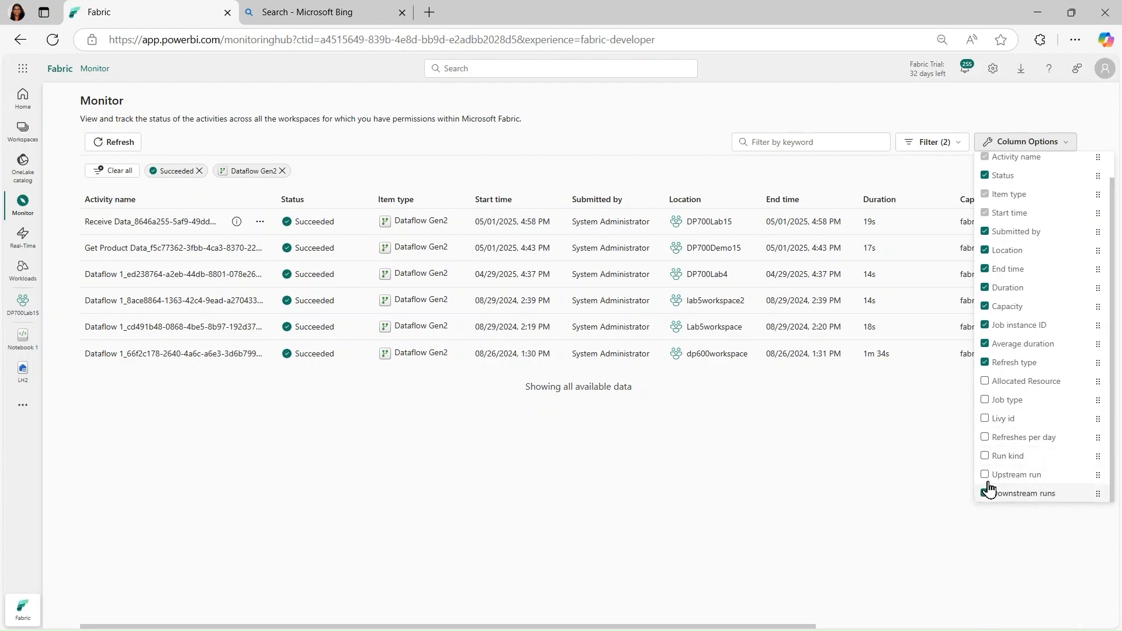
pyautogui.click(986, 492)
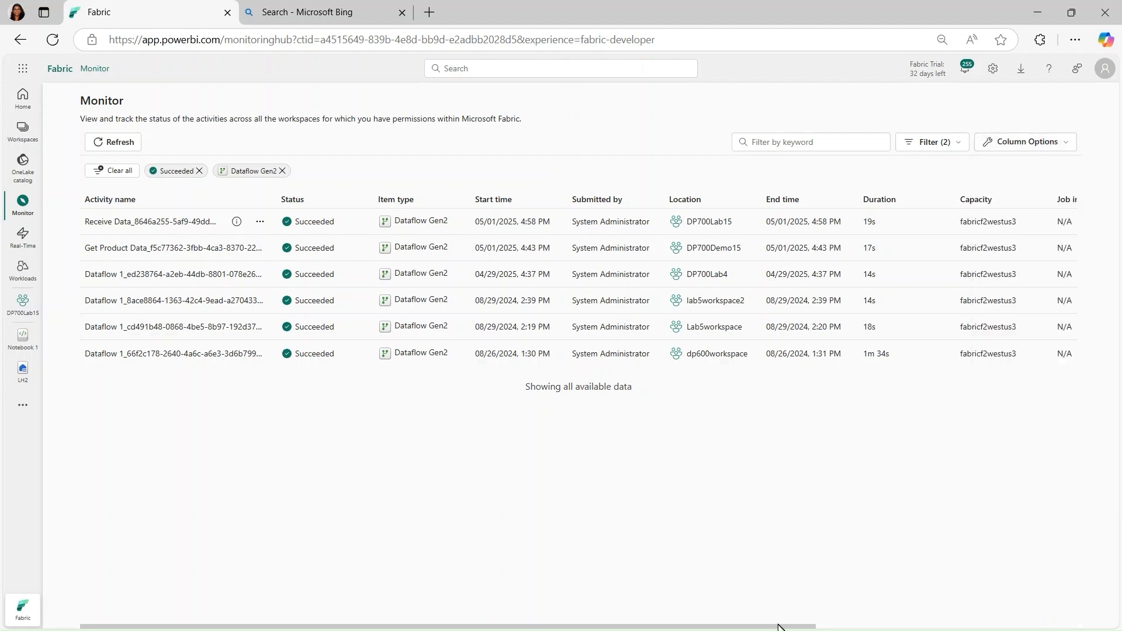
pyautogui.hscroll(3)
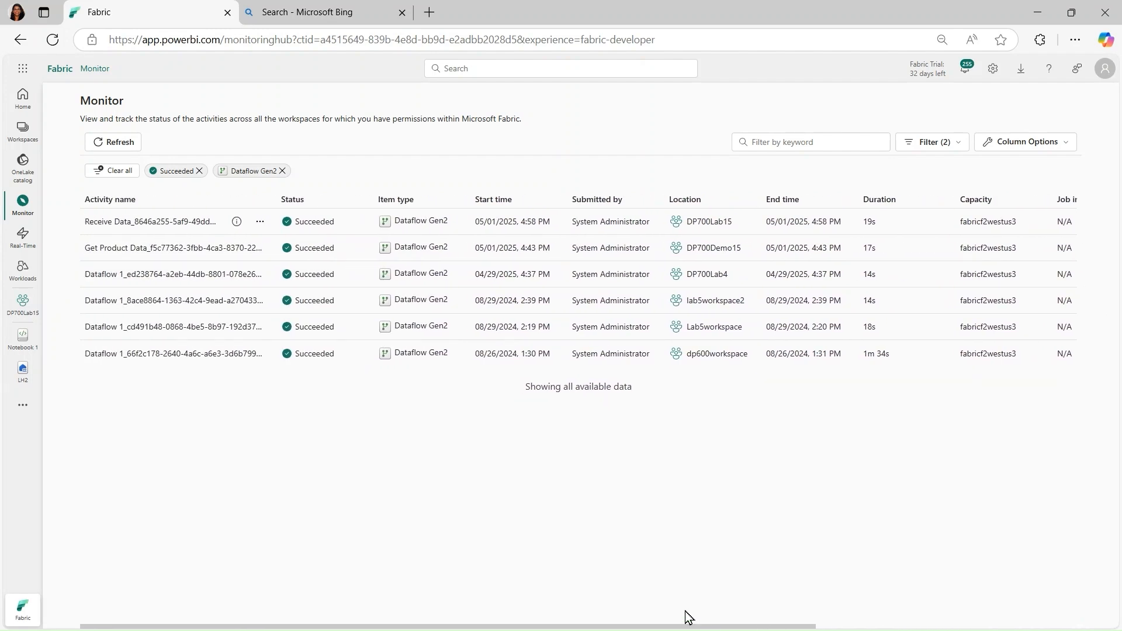
pyautogui.moveTo(983, 562)
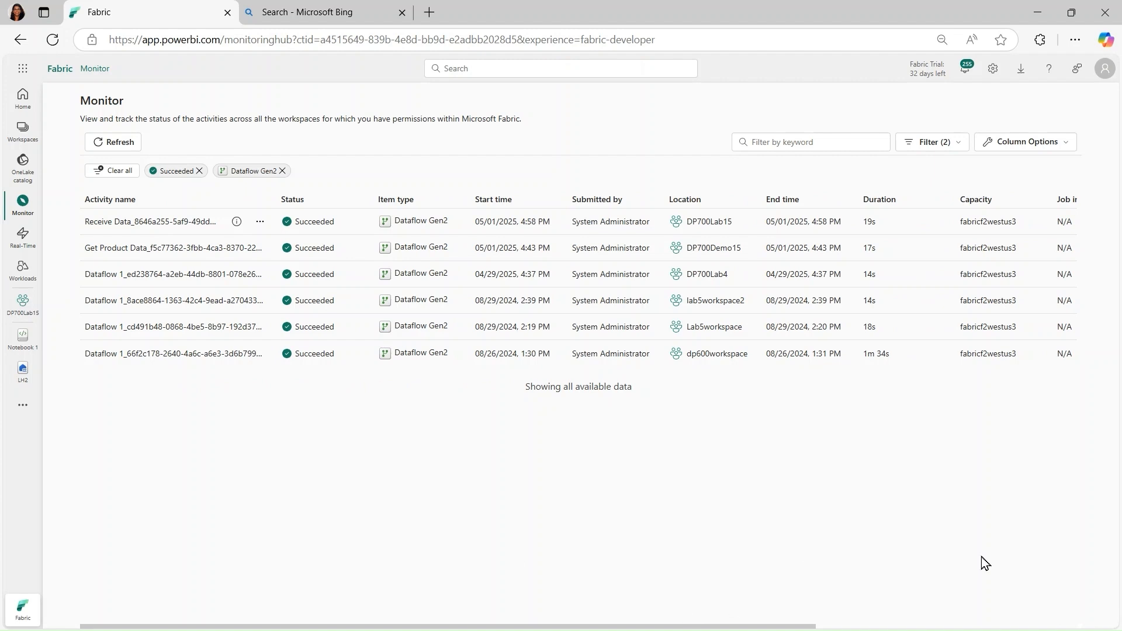